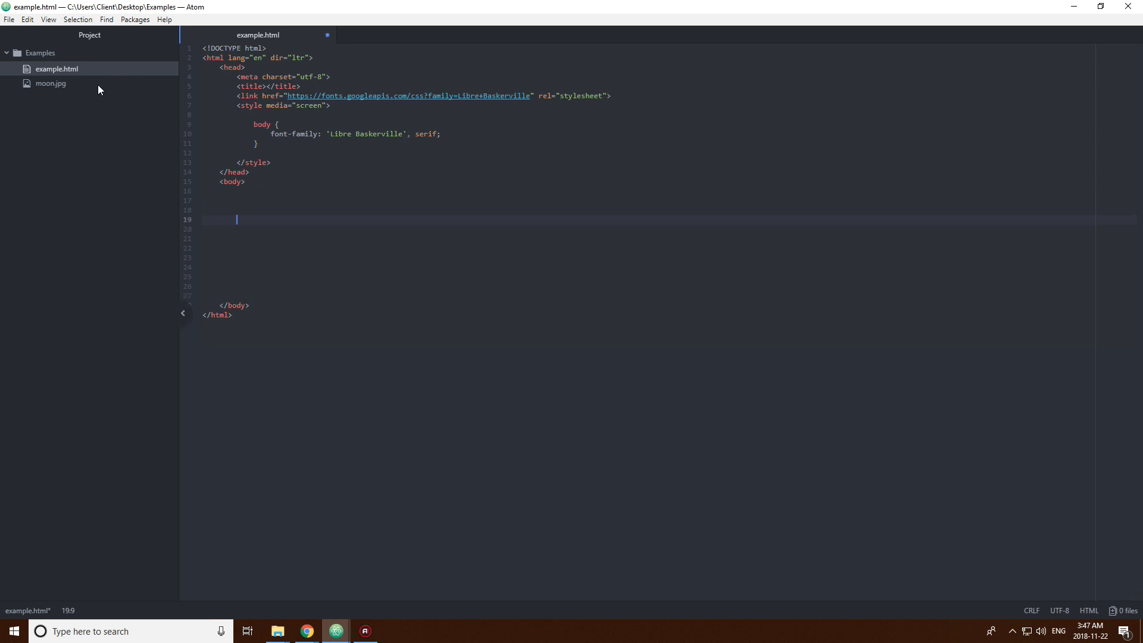
- Add the heading 'Image Maps: Circle' and a moon.jpg image with alt 'It's the Moon'
click(40, 53)
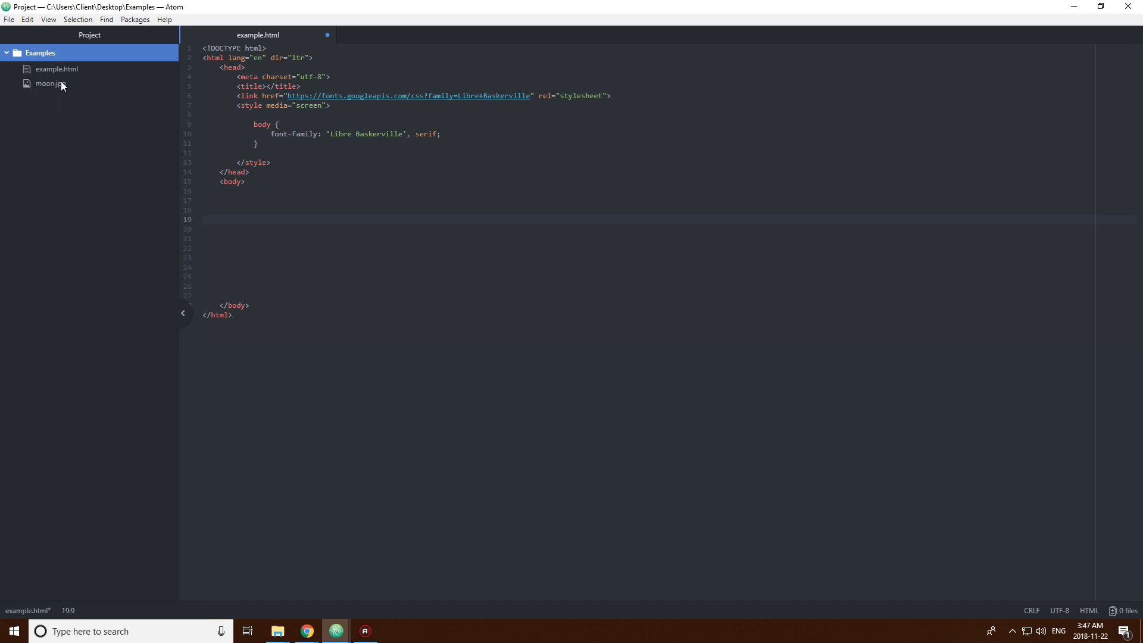
click(279, 217)
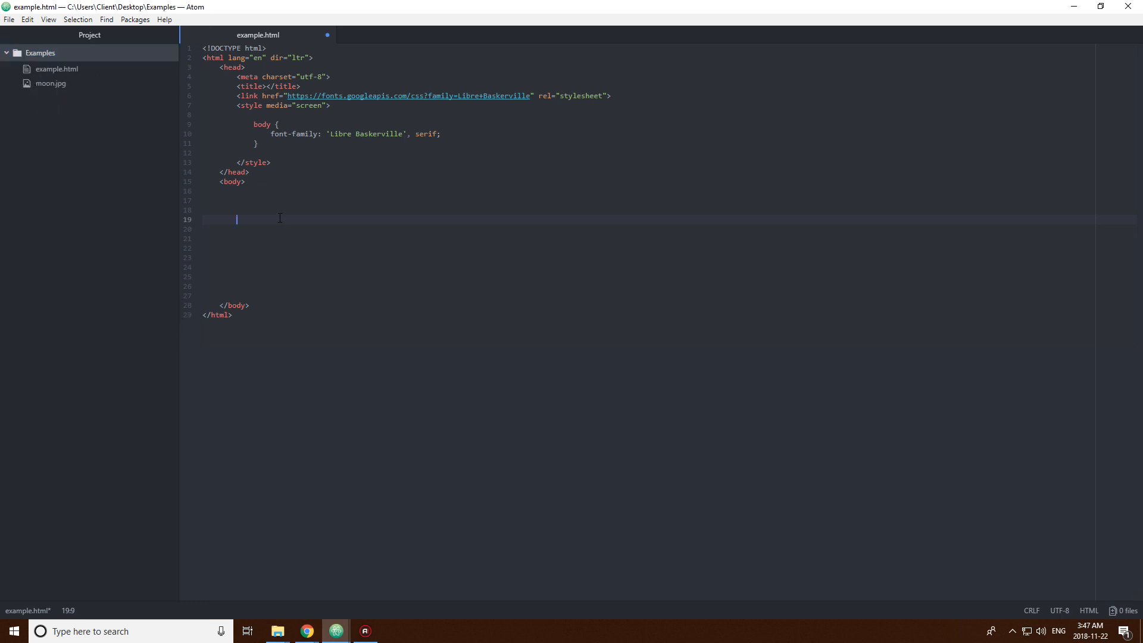
text(<img src="" alt="">)
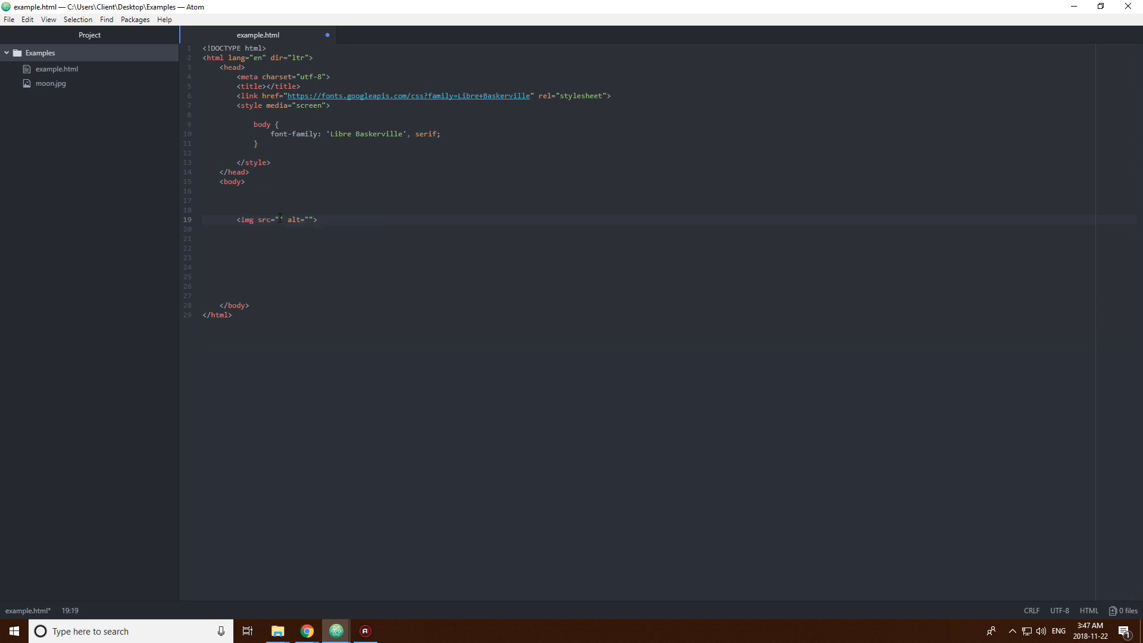
text(moon.jpg)
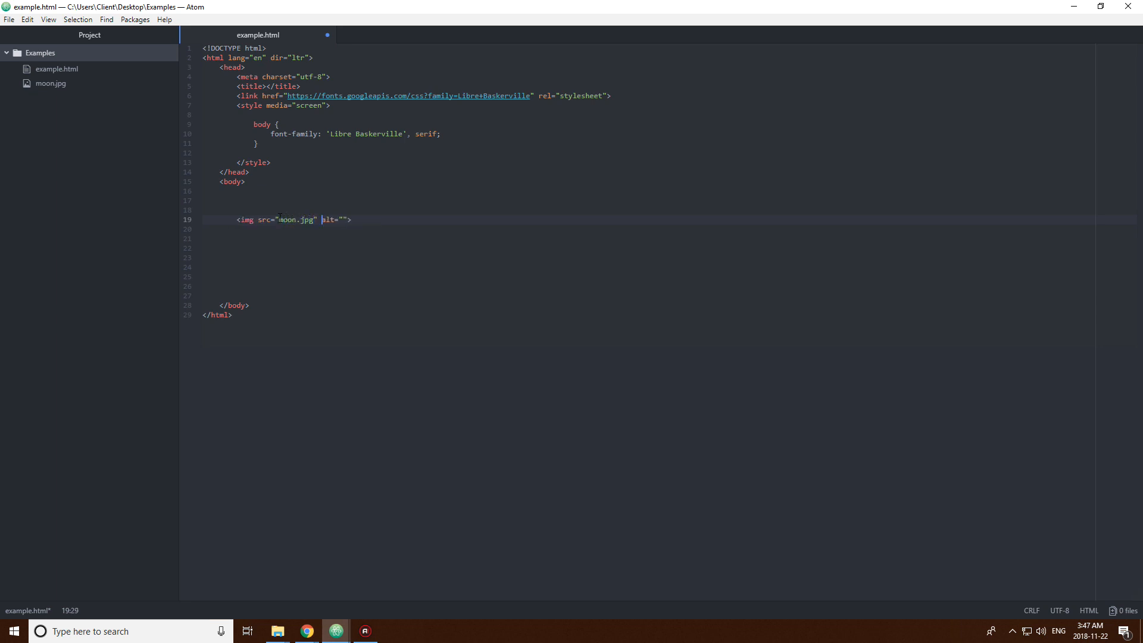
text(I)
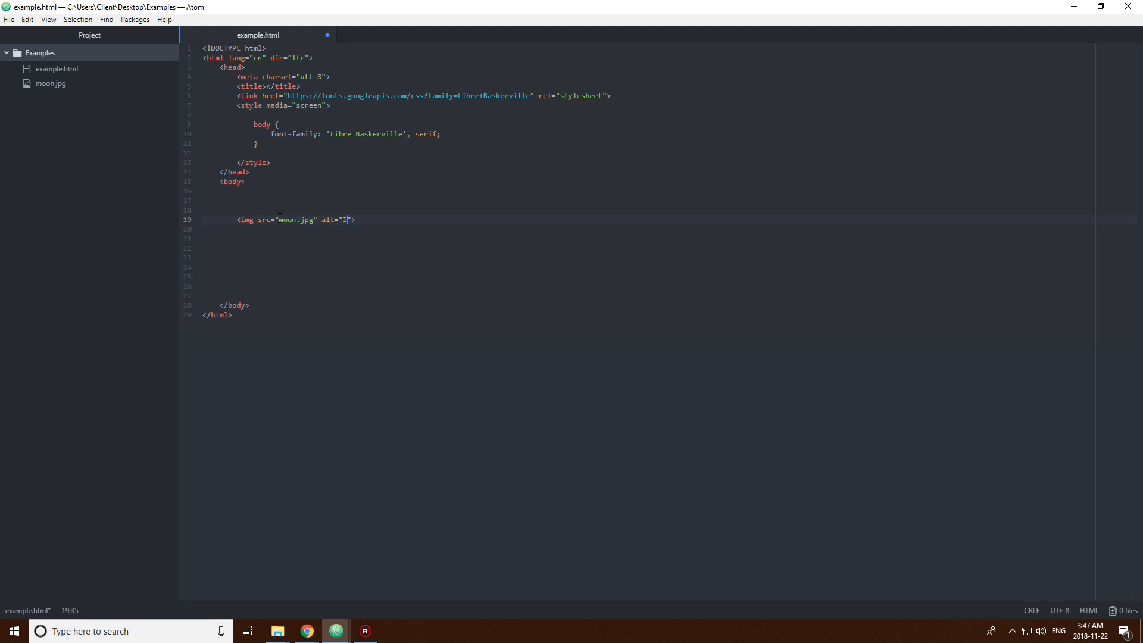
text(t's the Moon)
click(671, 200)
text(<h1>Image Maps: </h1>)
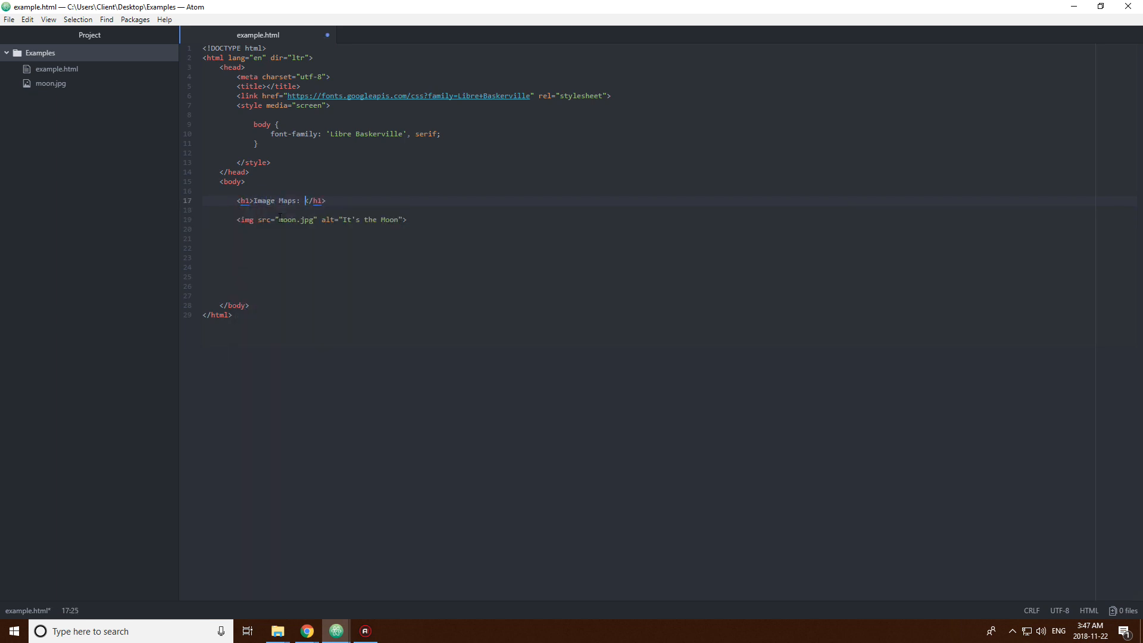
text(Circe)
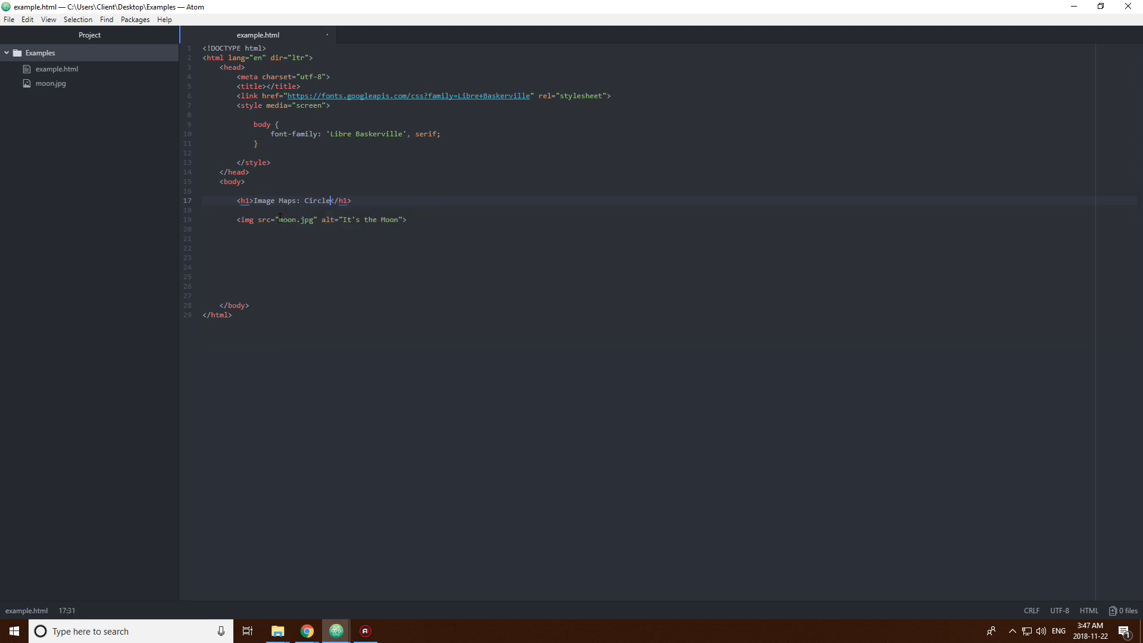
mouse_move(306, 631)
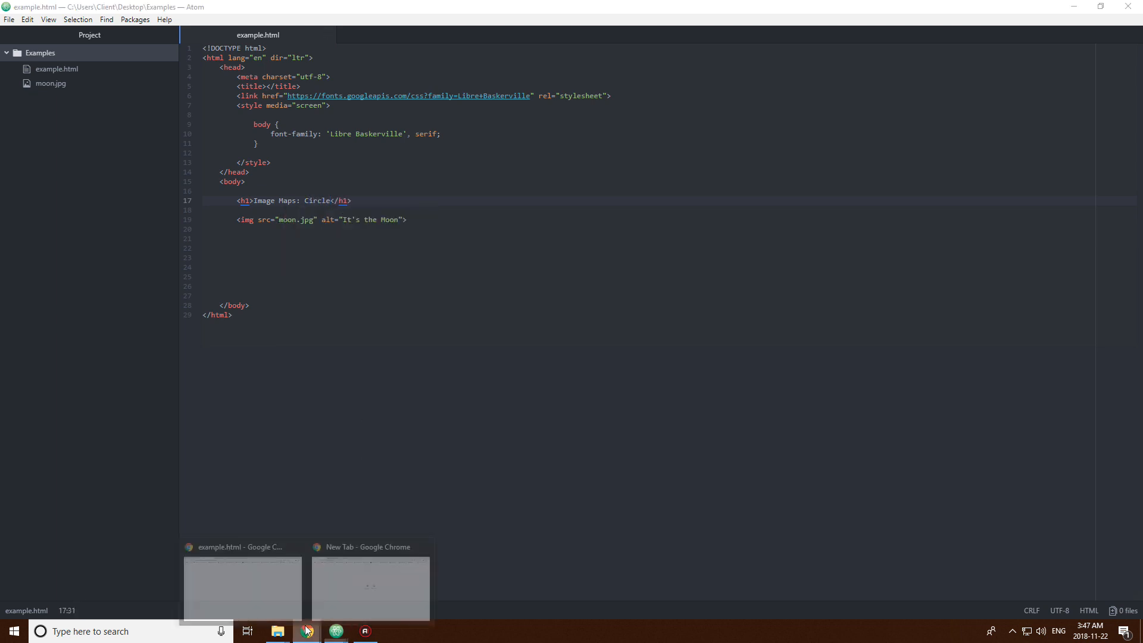
- Preview example.html in Chrome with the heading above the moon photo
click(242, 587)
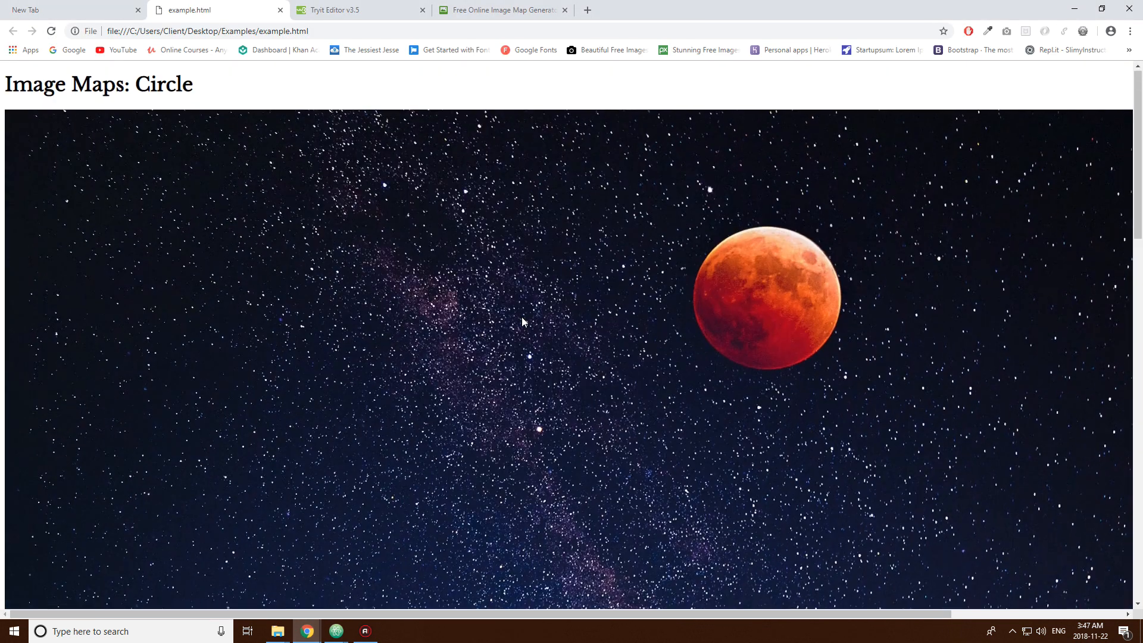
scroll(down, 3)
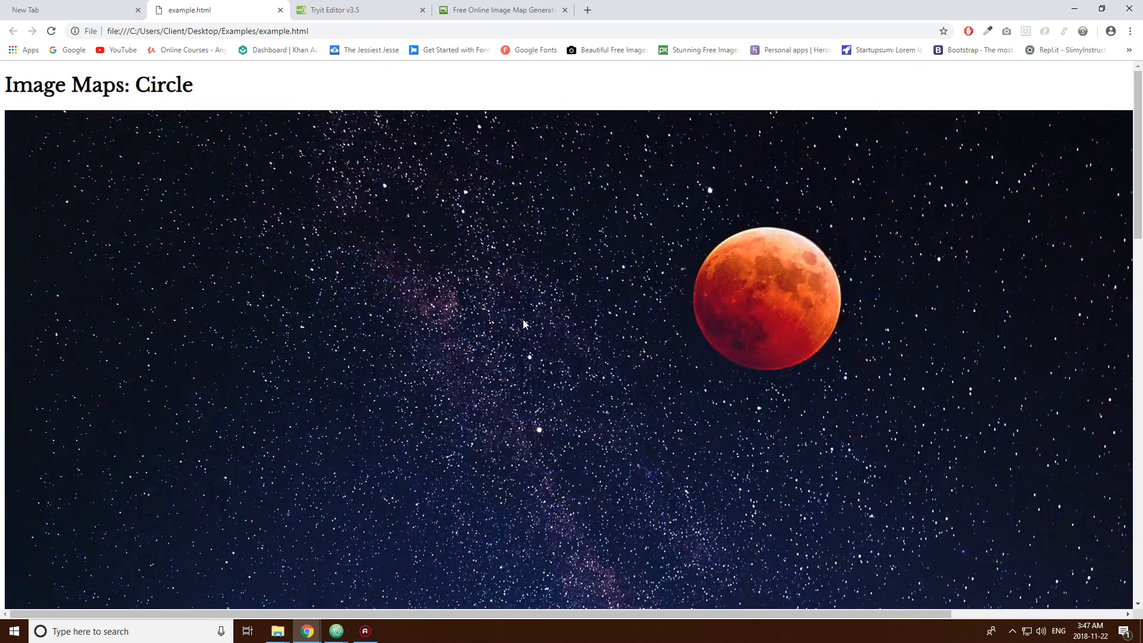
mouse_move(284, 251)
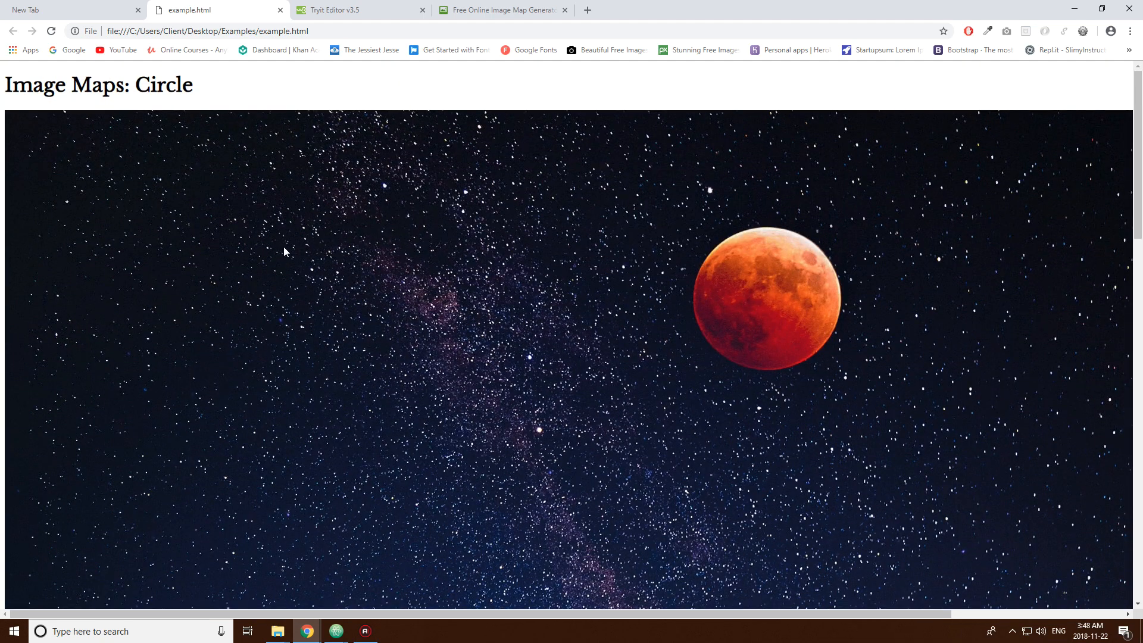
mouse_move(311, 307)
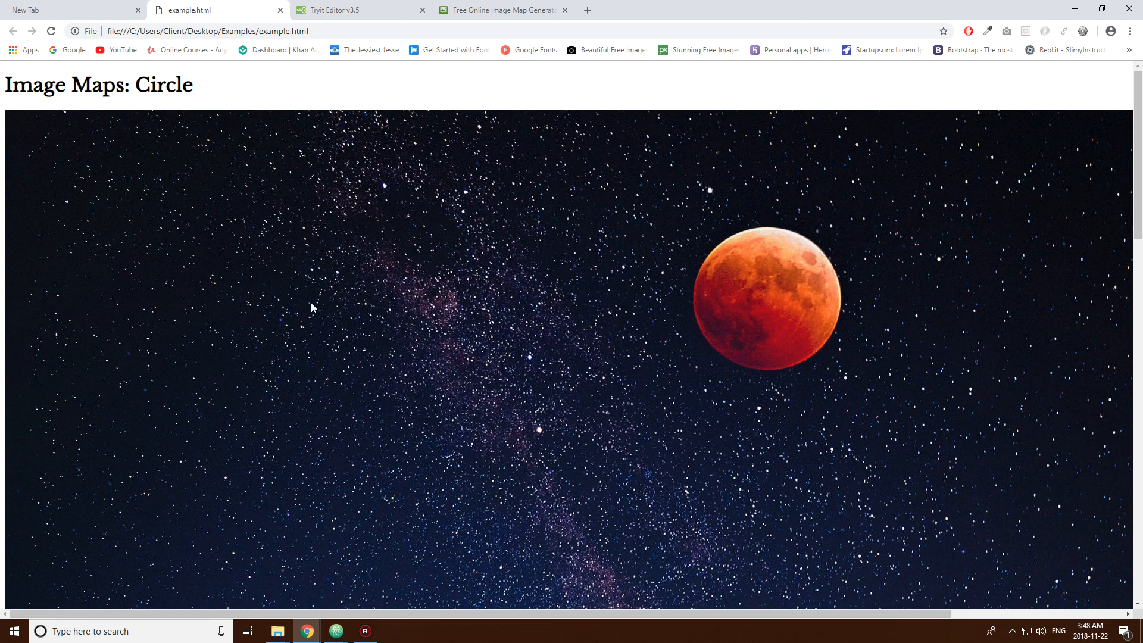
mouse_move(712, 338)
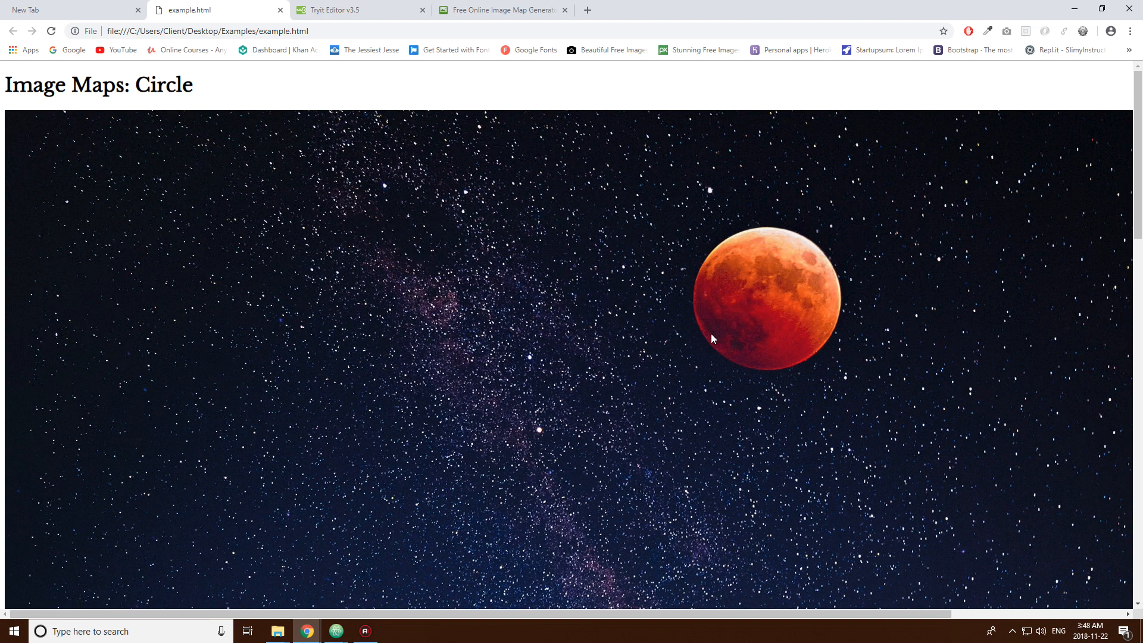
mouse_move(722, 151)
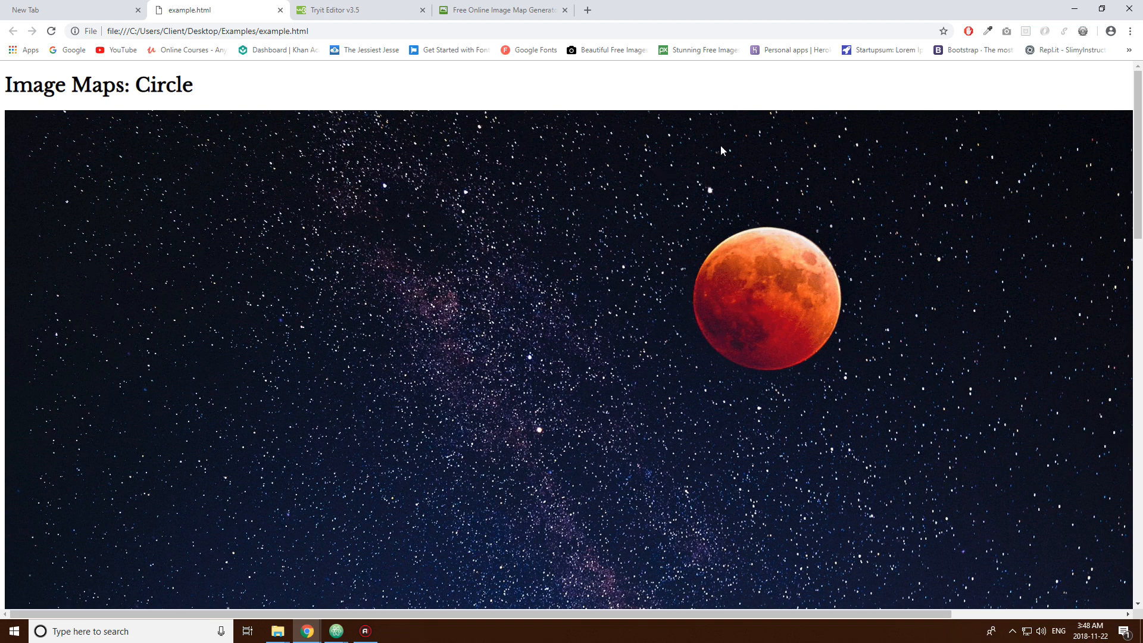
mouse_move(794, 308)
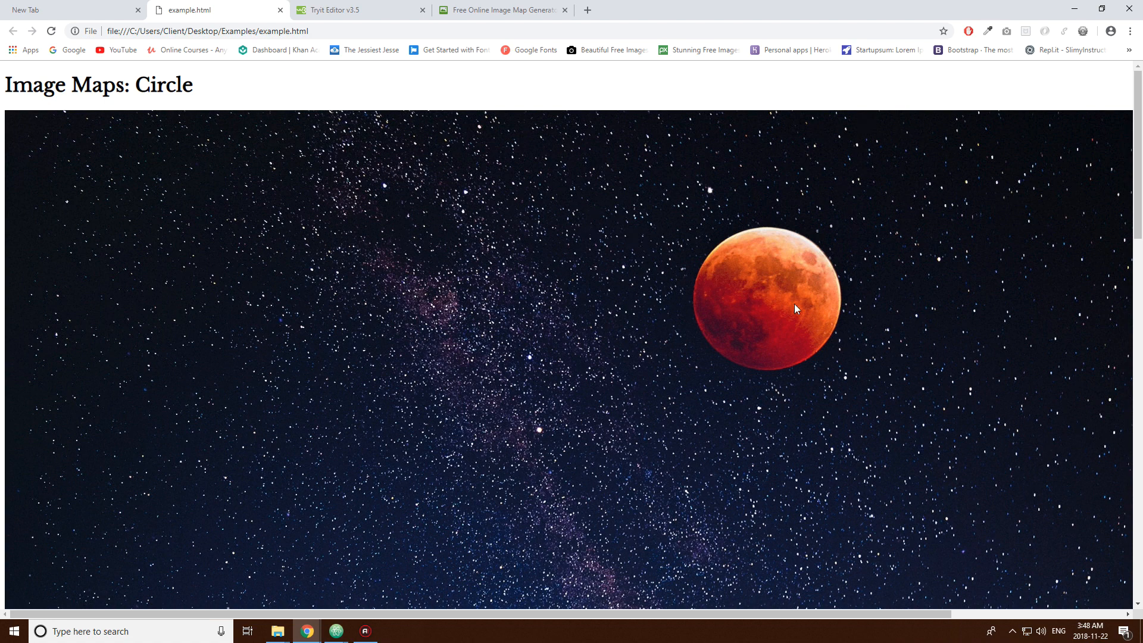
mouse_move(343, 180)
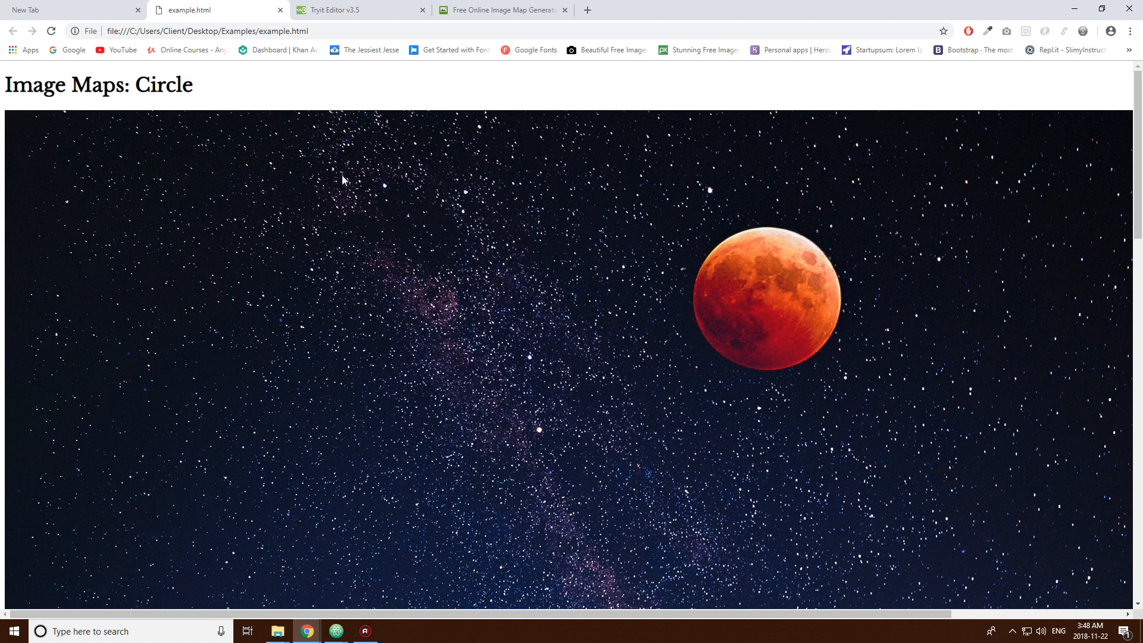
- Inspect the Tryit planets example's area tags, including the sun area's sun.htm link
click(359, 10)
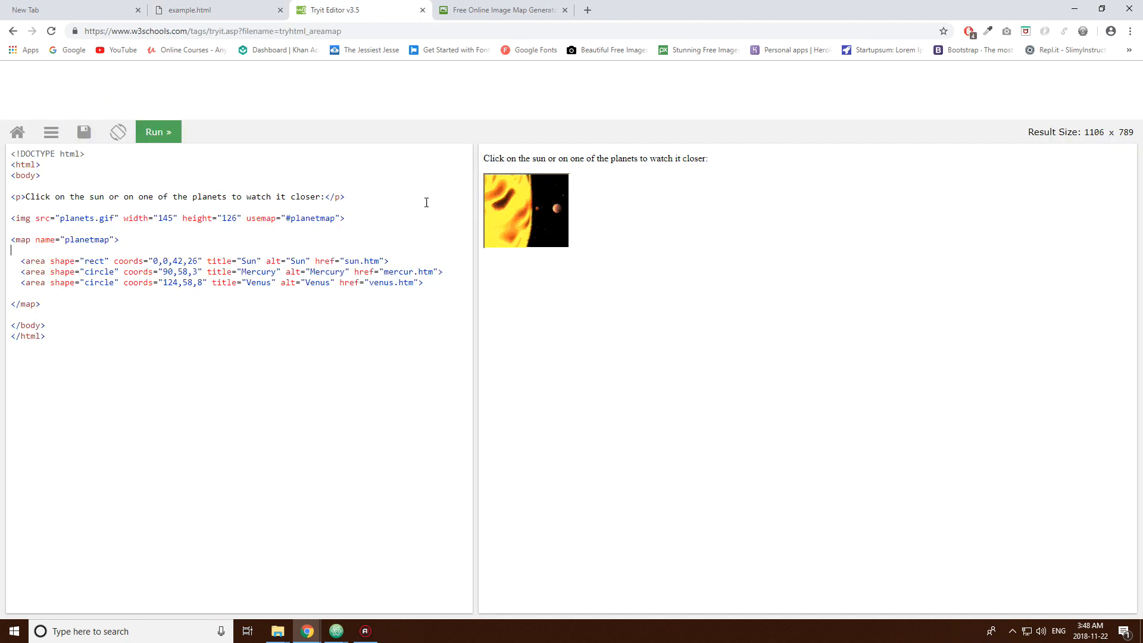
double_click(351, 260)
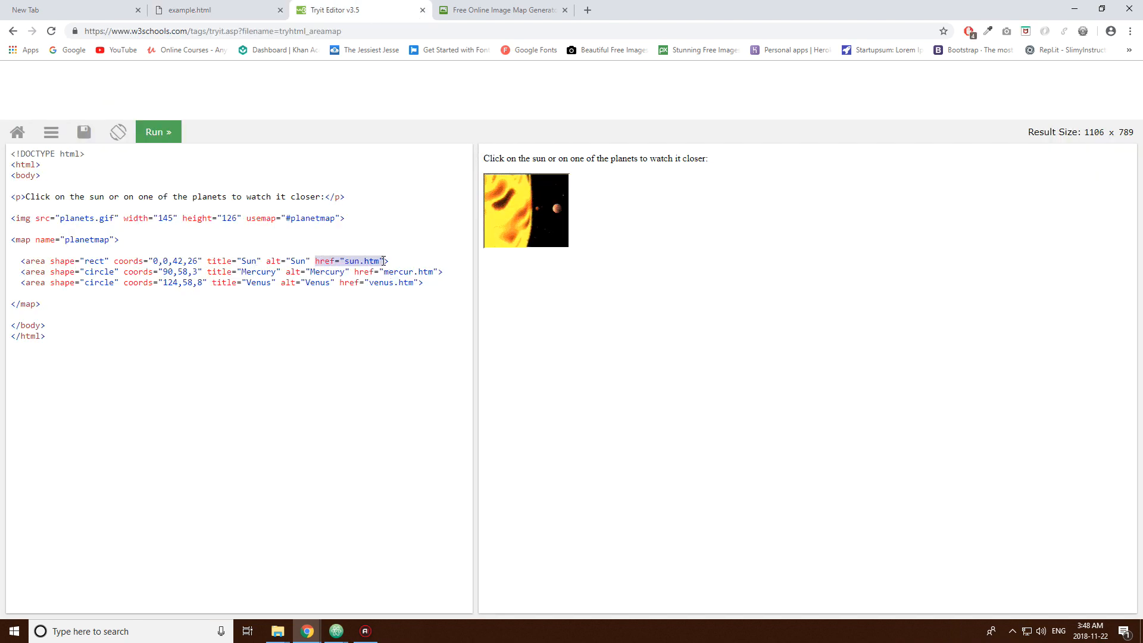
click(17, 256)
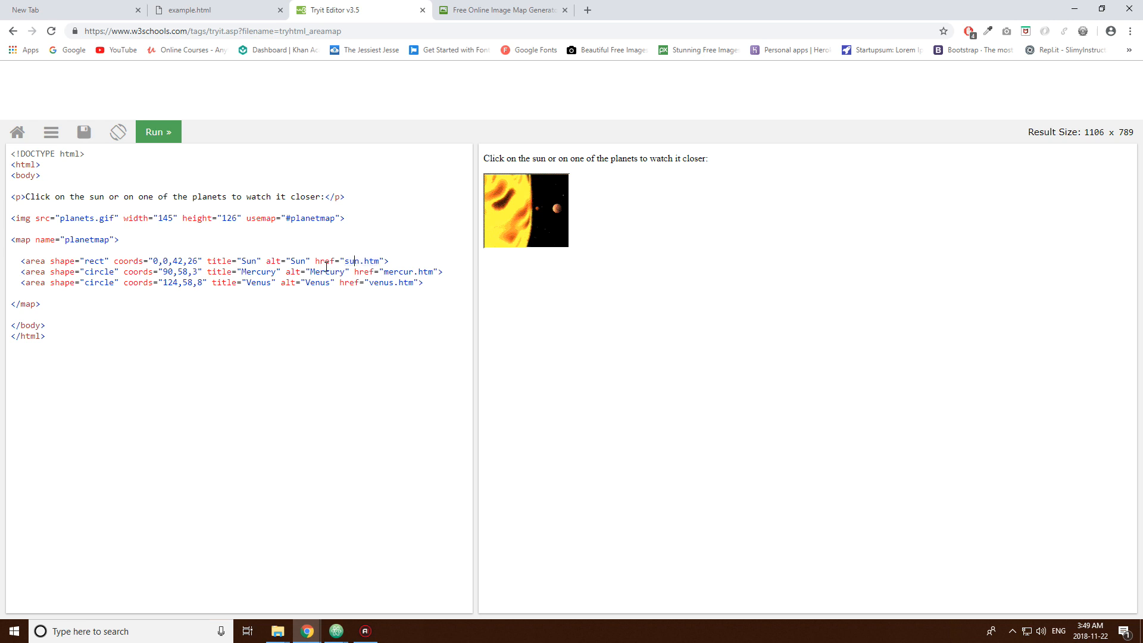
mouse_move(514, 213)
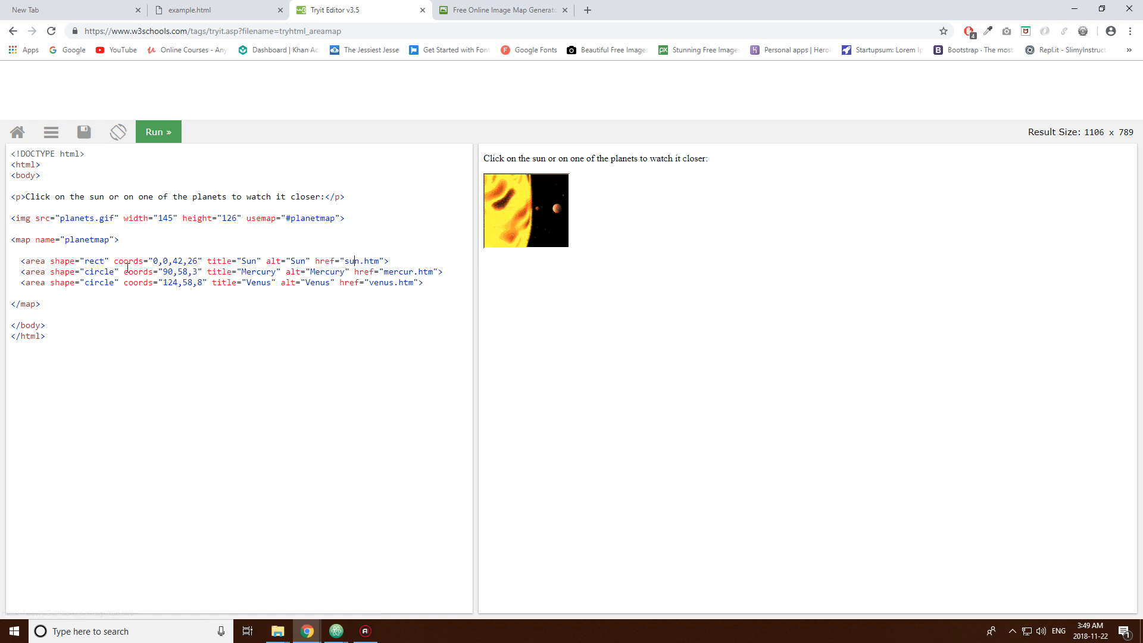
mouse_move(501, 185)
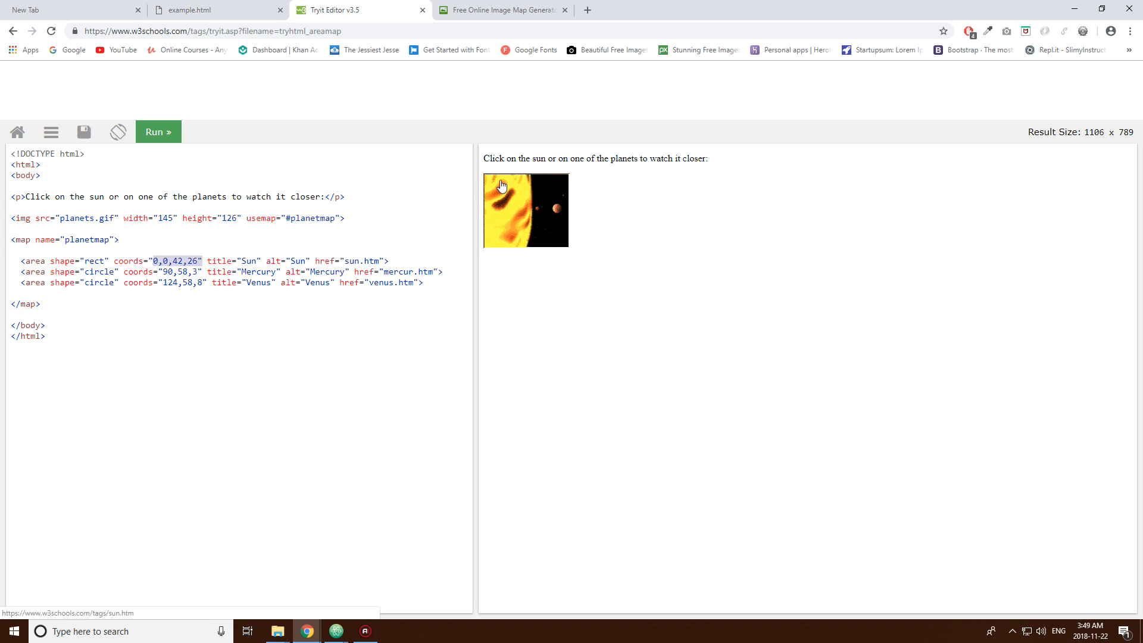
mouse_move(594, 326)
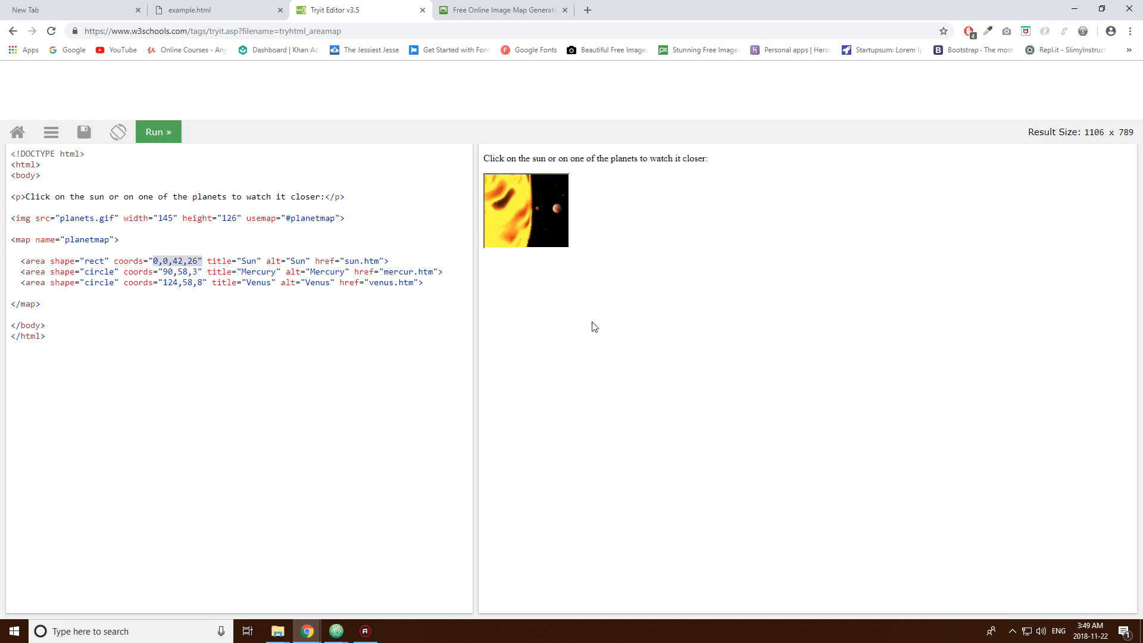
click(501, 10)
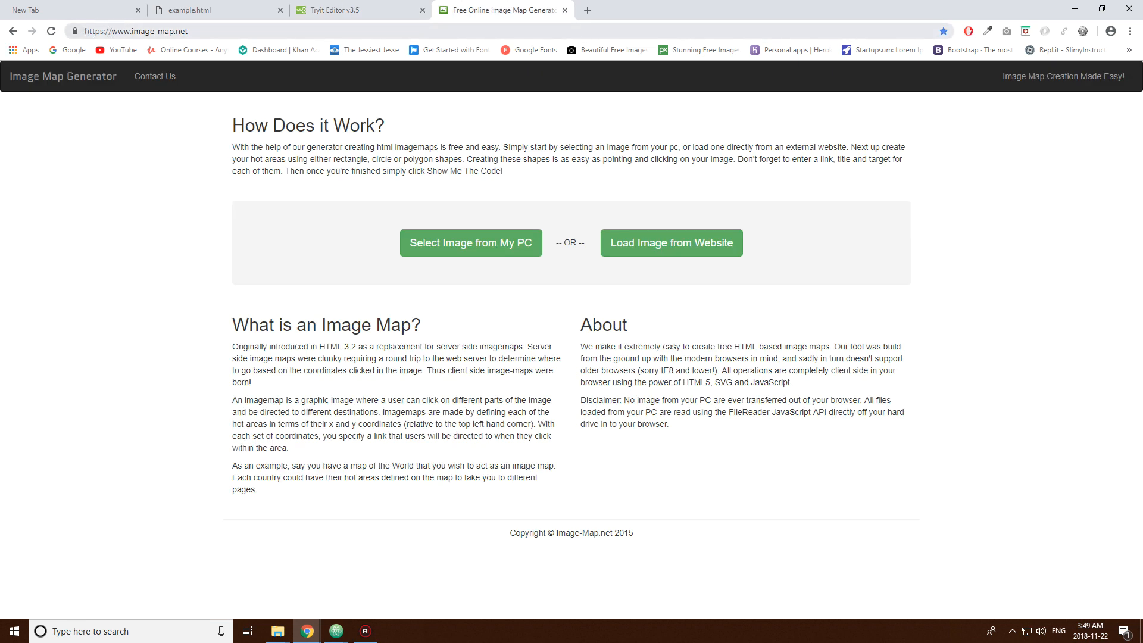
- Load moon.jpg from the Desktop Examples folder into image-map.net
click(138, 31)
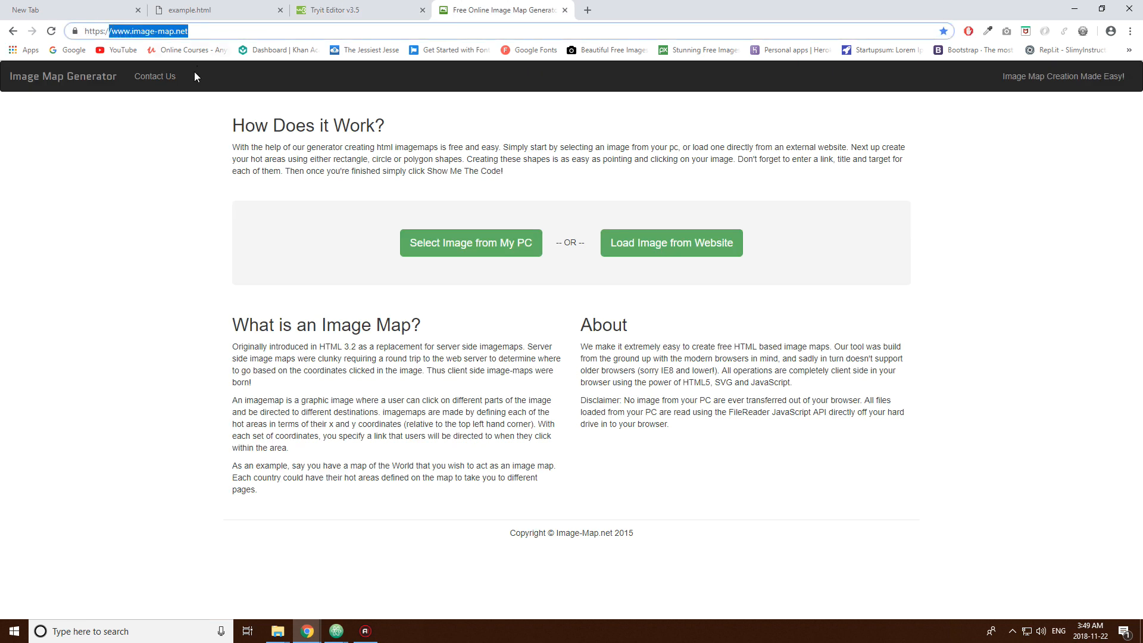
mouse_move(432, 255)
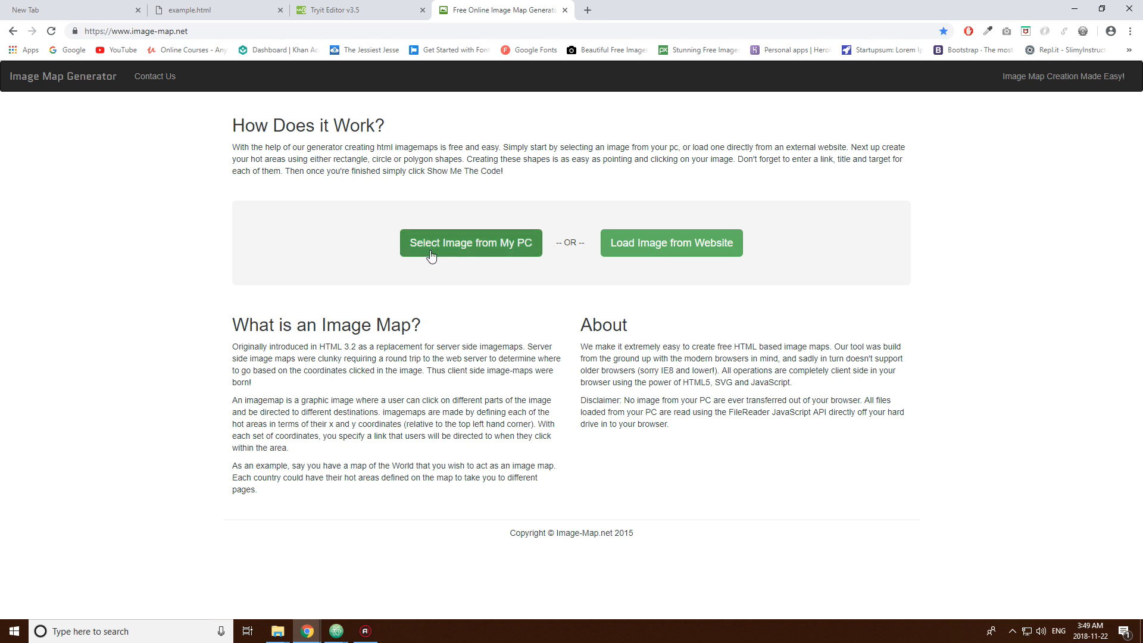
mouse_move(470, 251)
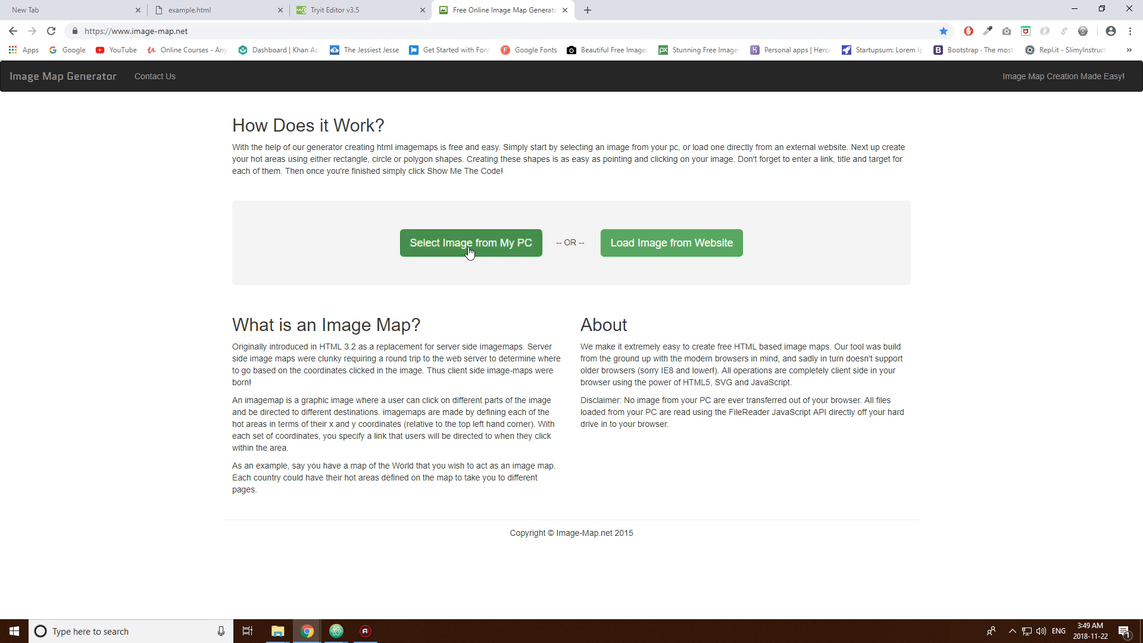
mouse_move(358, 260)
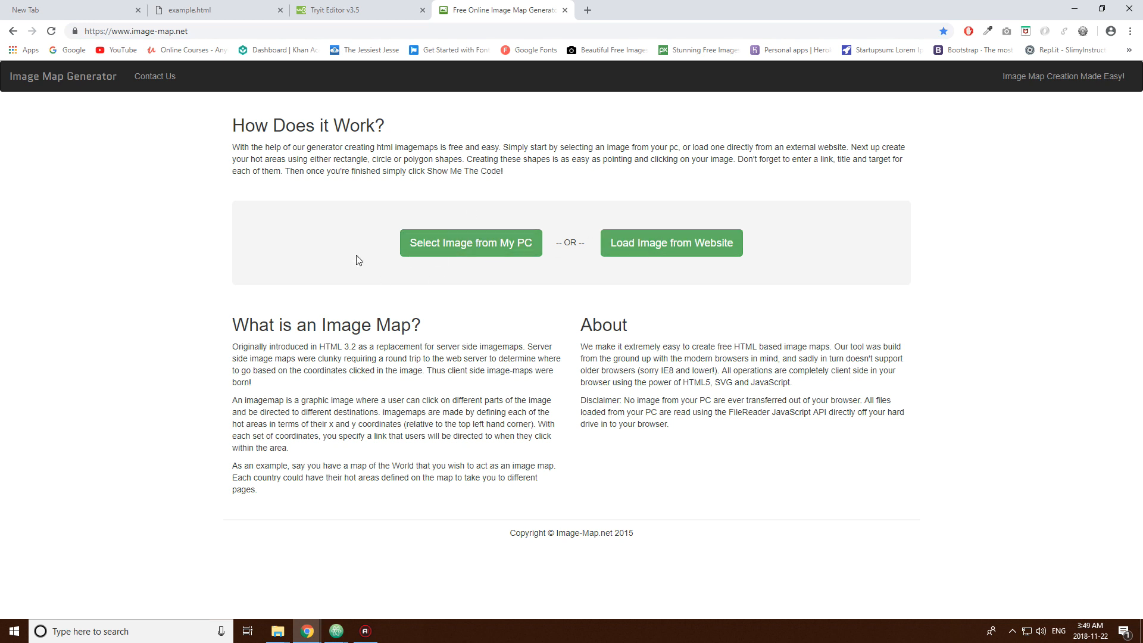
mouse_move(498, 218)
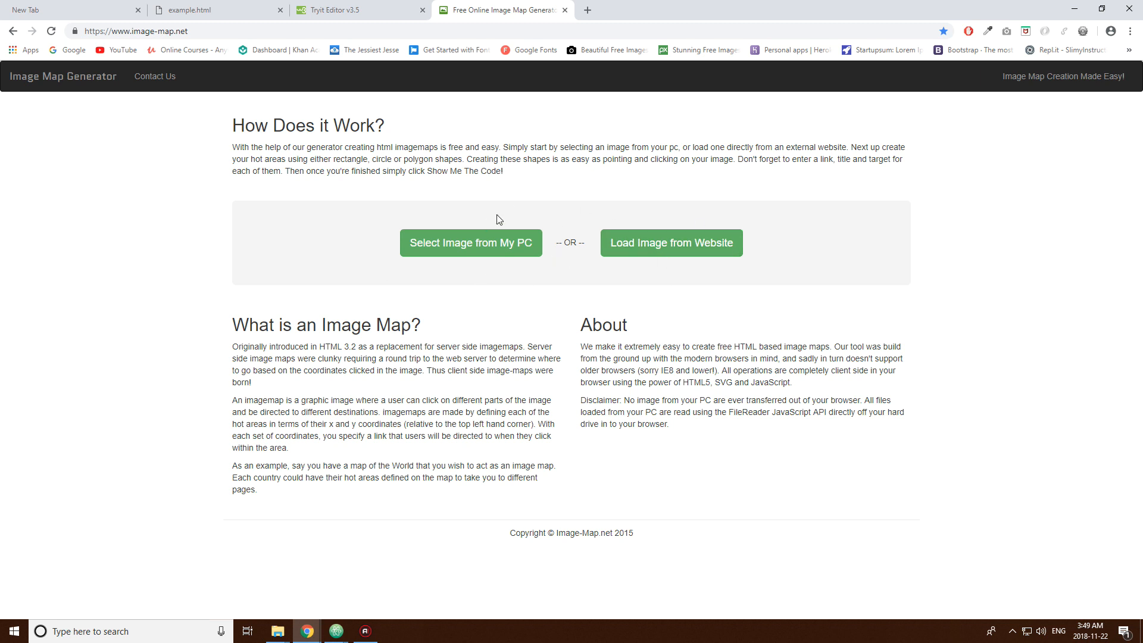
mouse_move(519, 240)
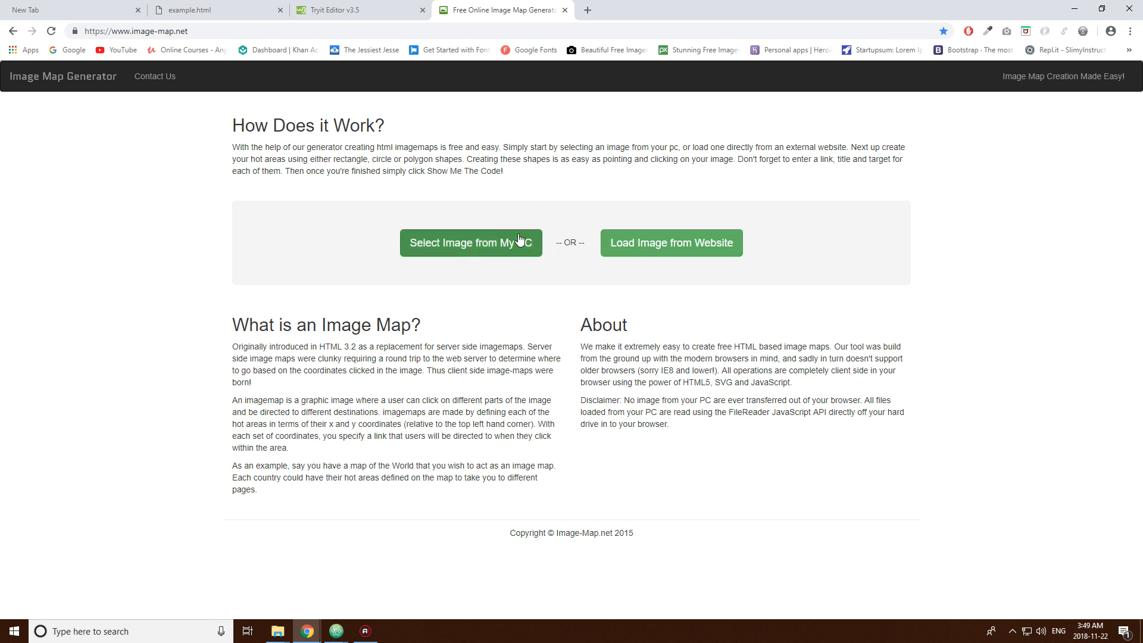
mouse_move(467, 243)
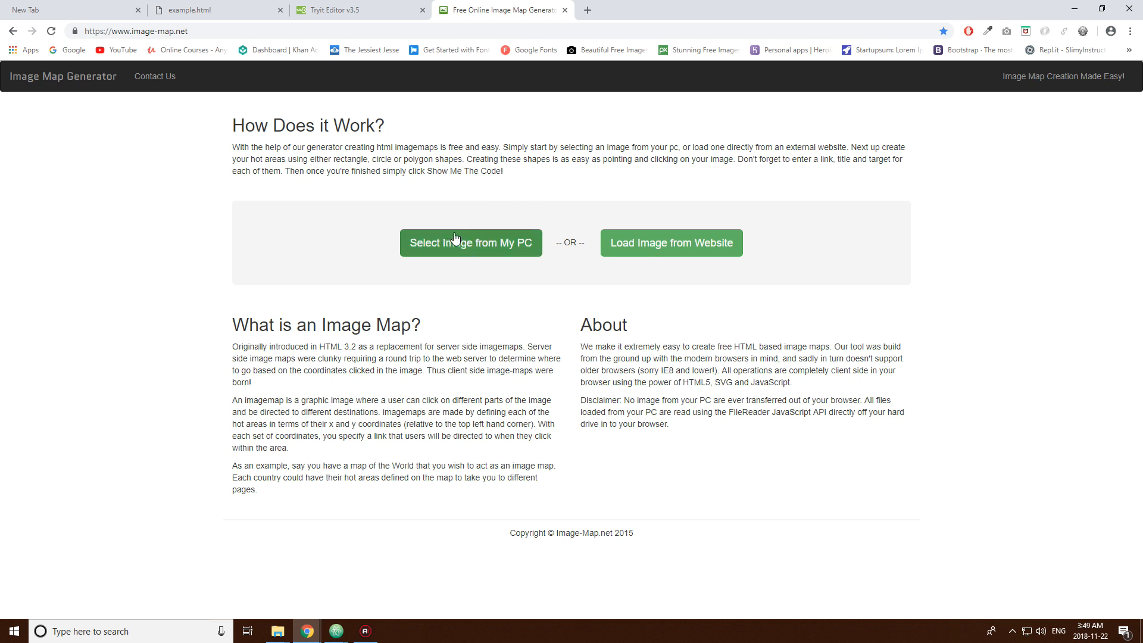
mouse_move(450, 306)
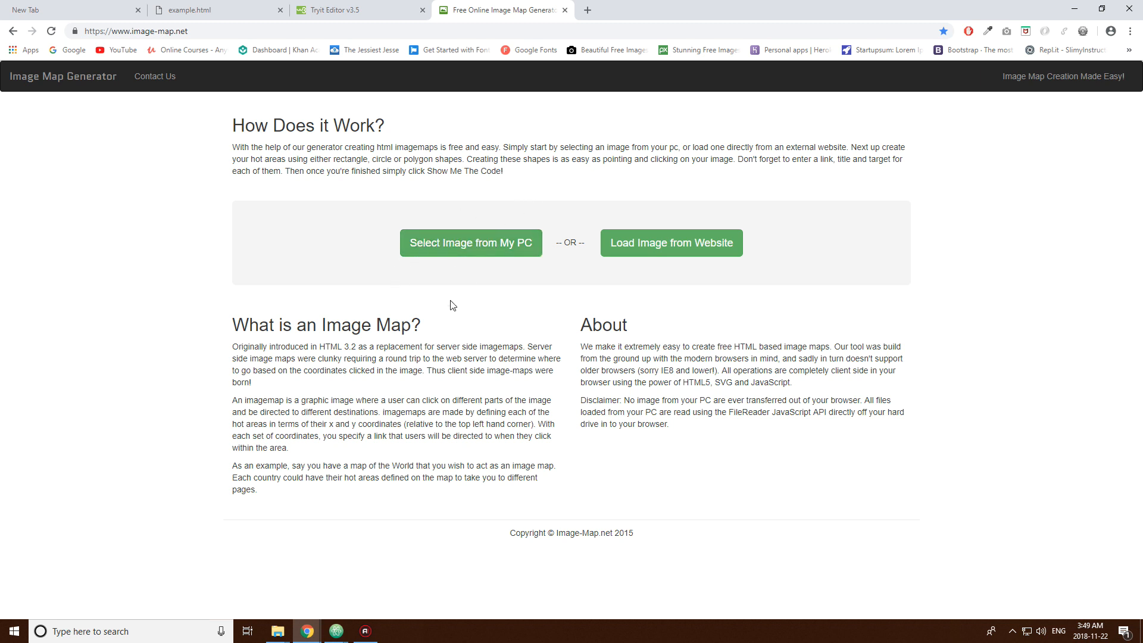
mouse_move(470, 272)
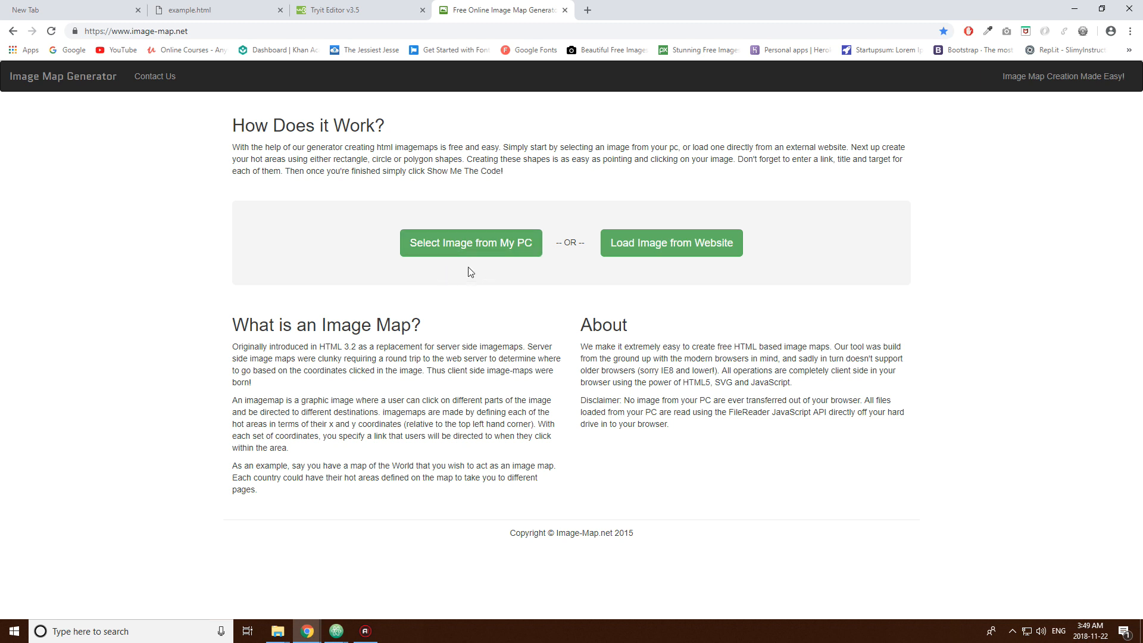
click(471, 243)
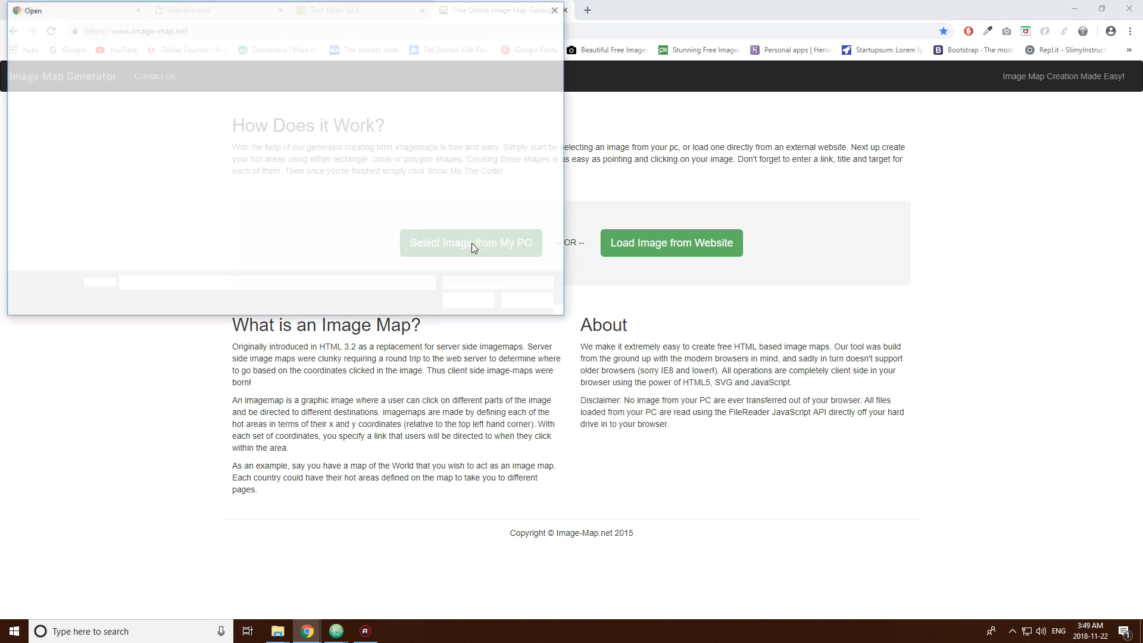
click(471, 242)
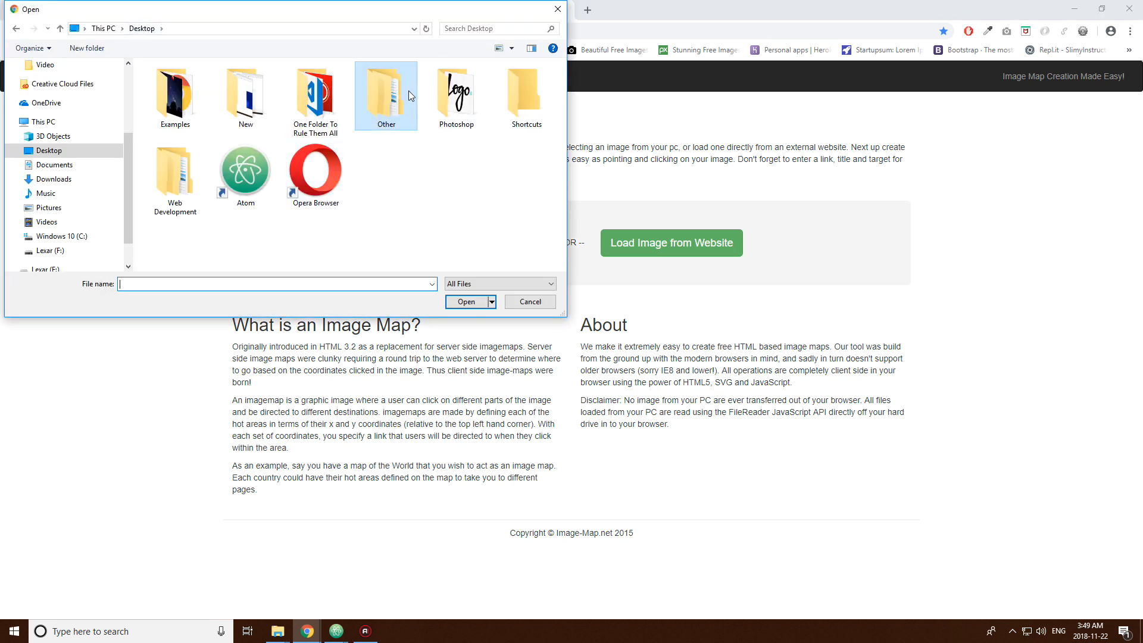
click(175, 95)
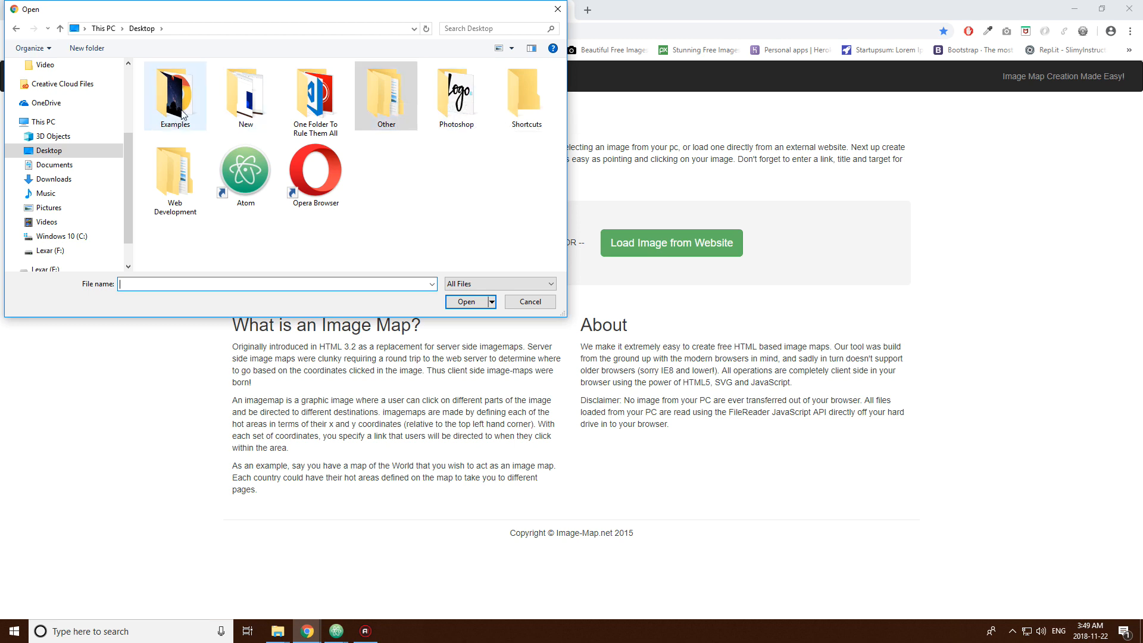
double_click(174, 91)
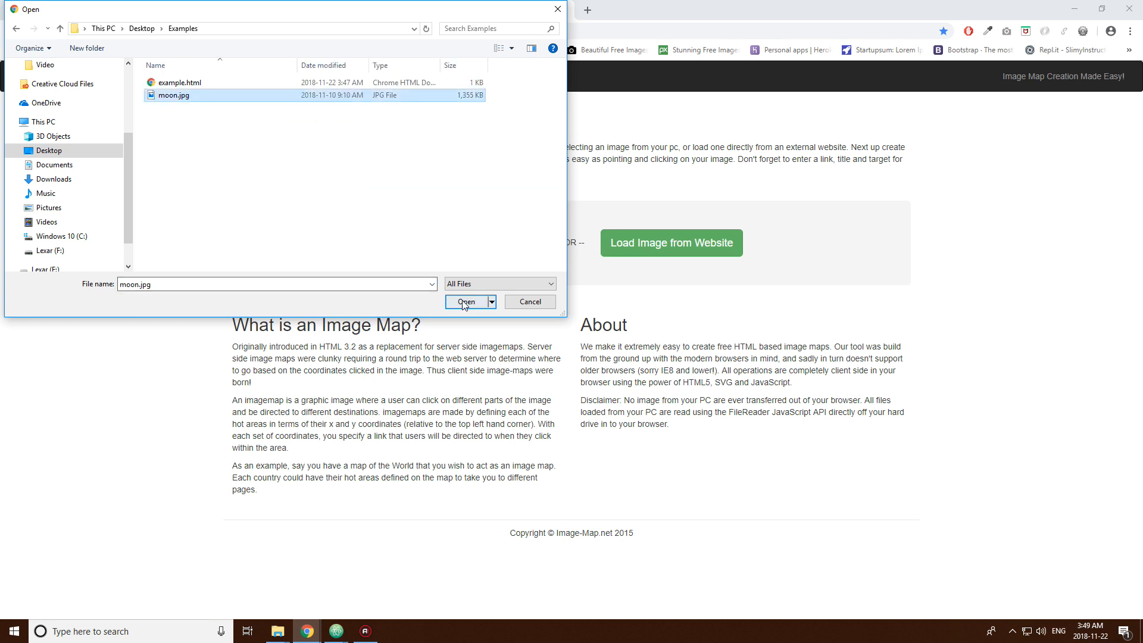
click(466, 302)
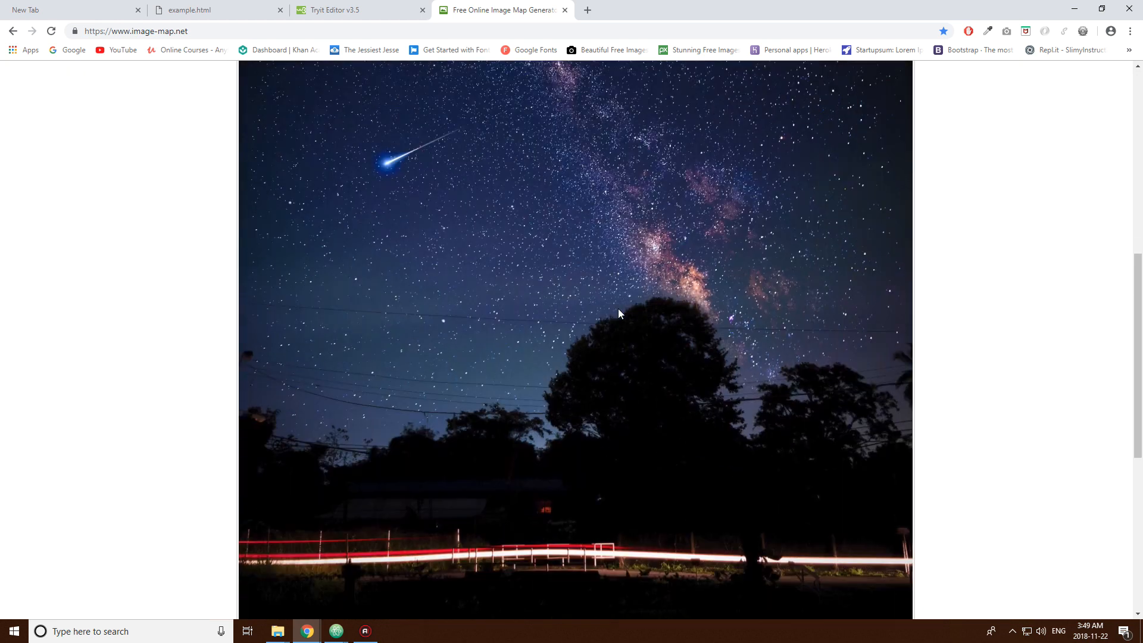
- Scroll the moon photo and draw a Rect hot area on the sky
scroll(down, 3)
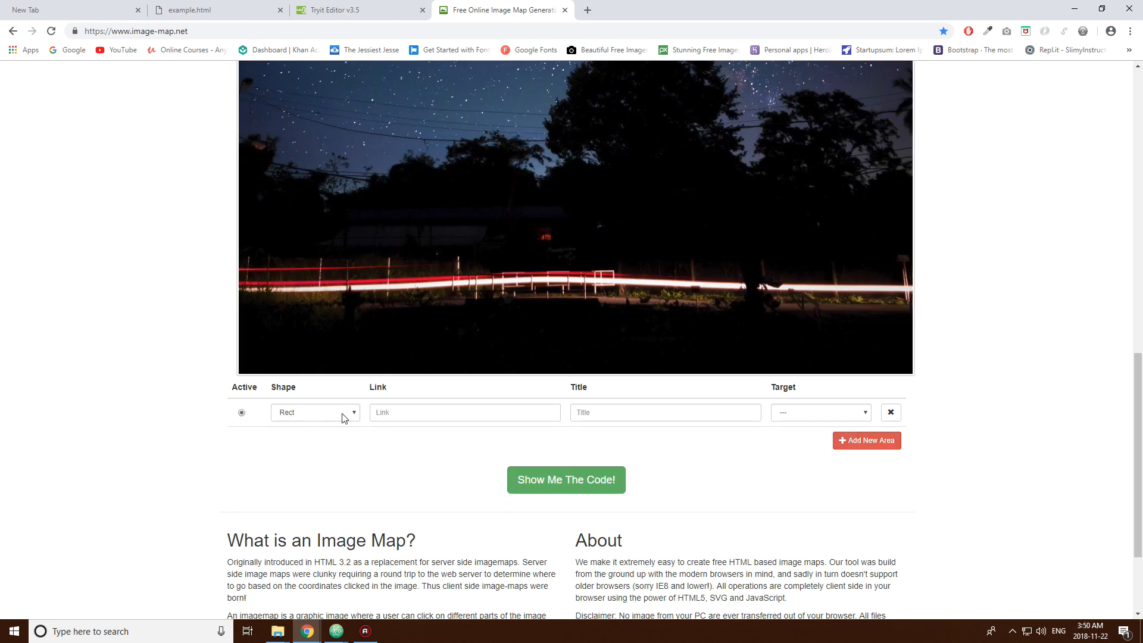
scroll(down, 3)
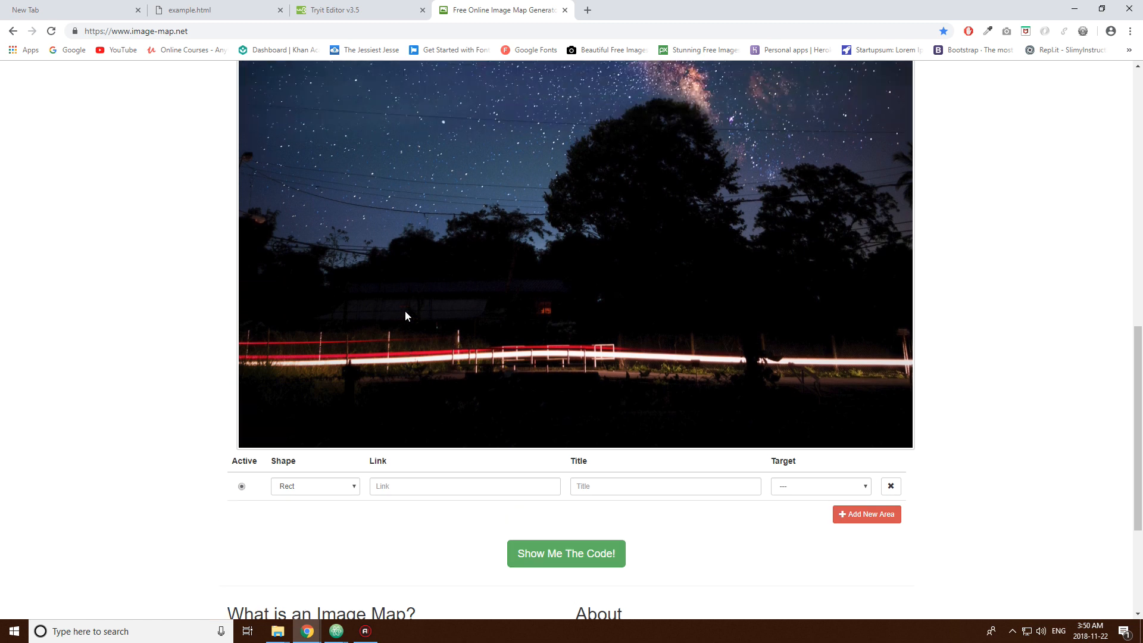
scroll(up, 3)
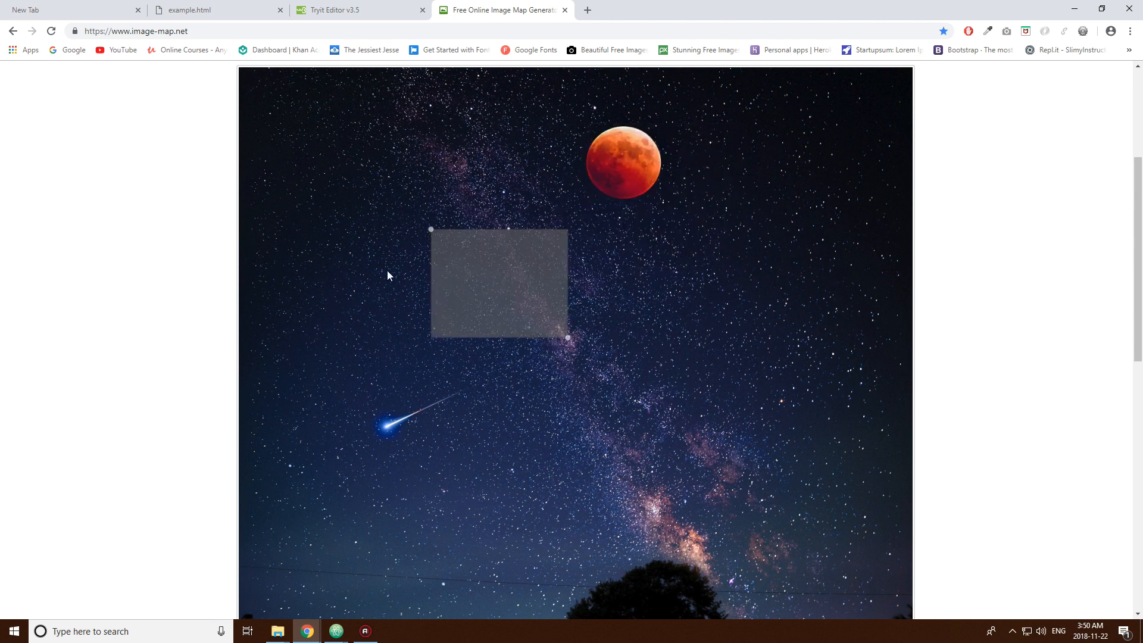
scroll(up, 3)
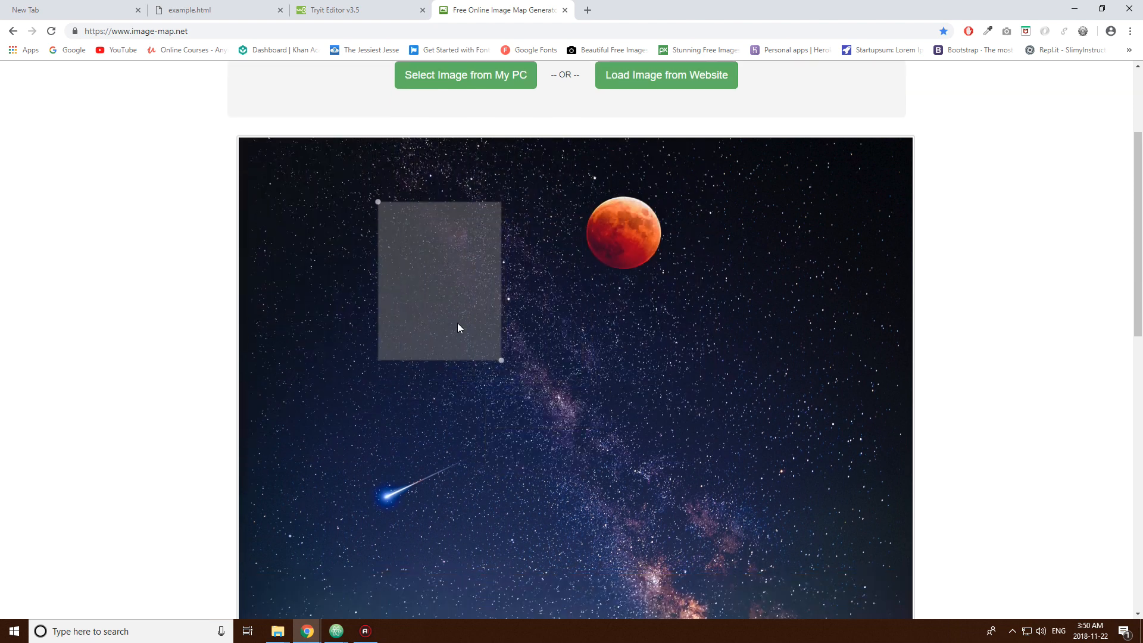
scroll(down, 3)
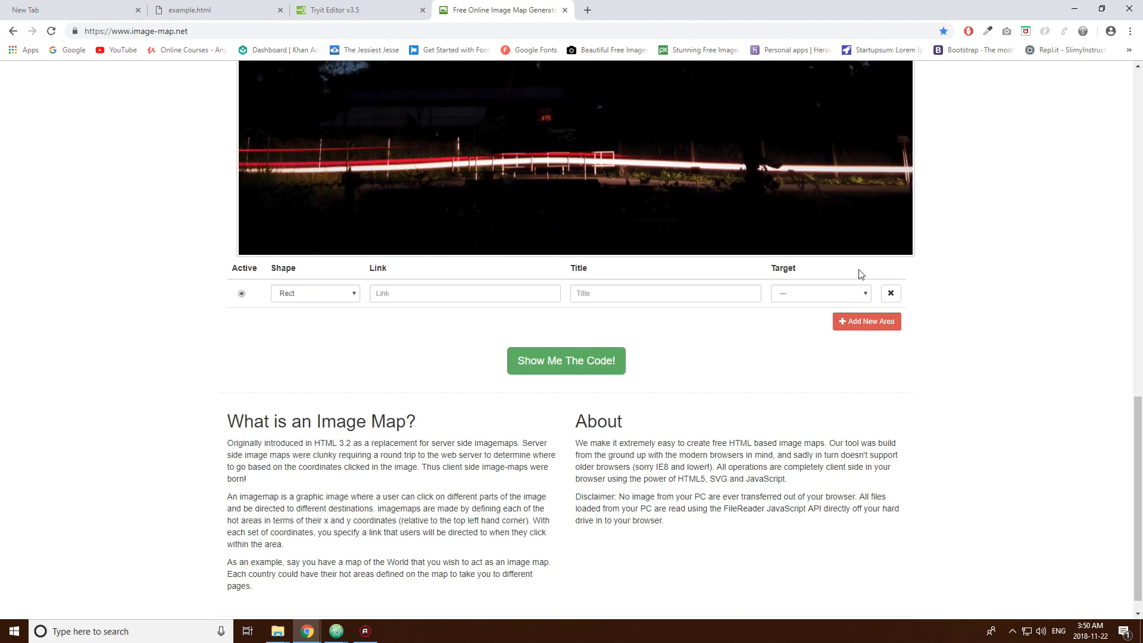
- Replace the Rect area with a single Circle hot area over the moon
click(819, 293)
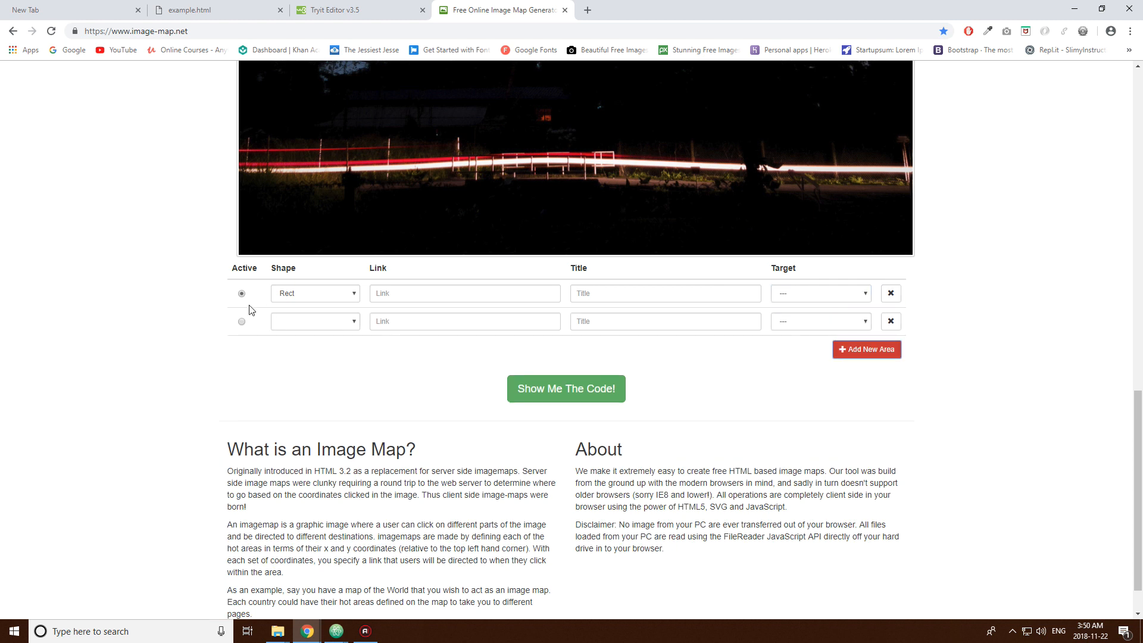
click(890, 293)
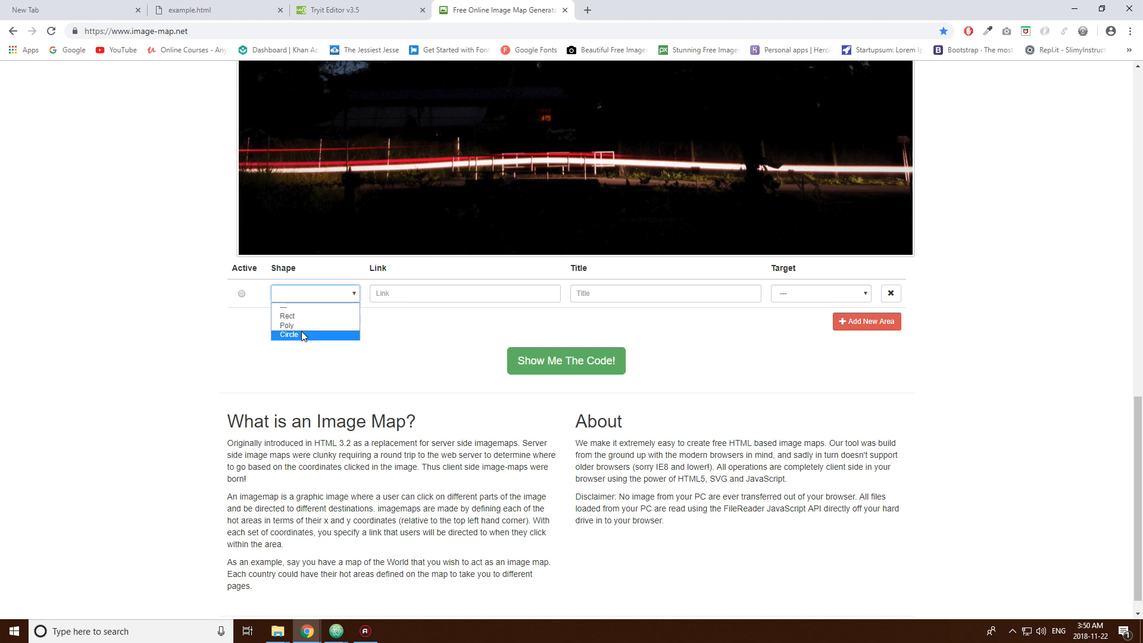
click(288, 335)
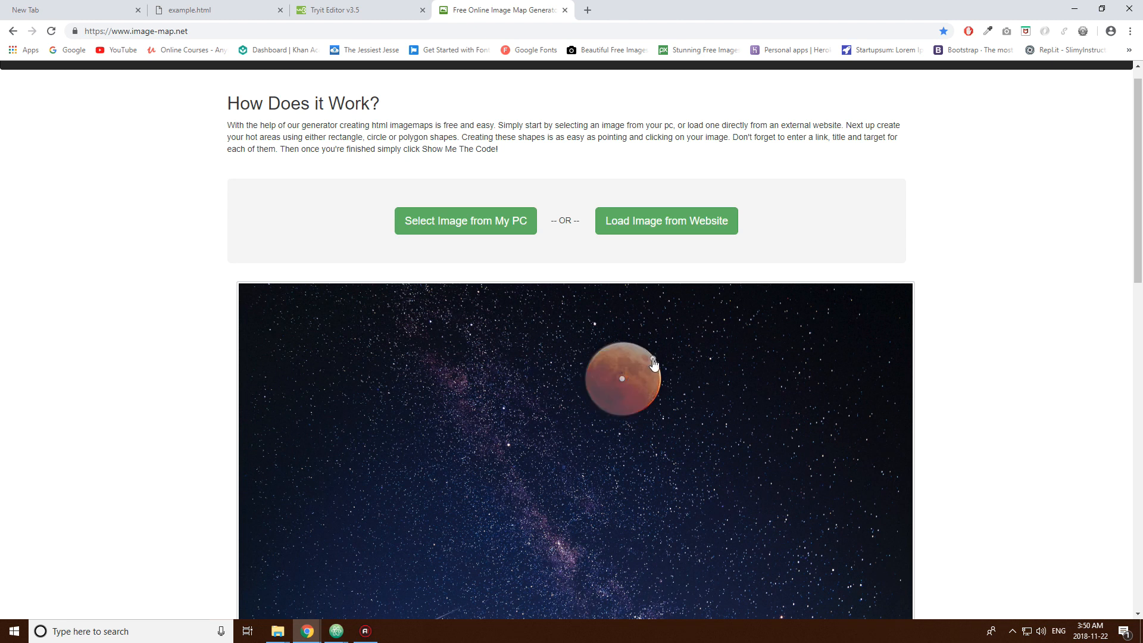
mouse_move(649, 361)
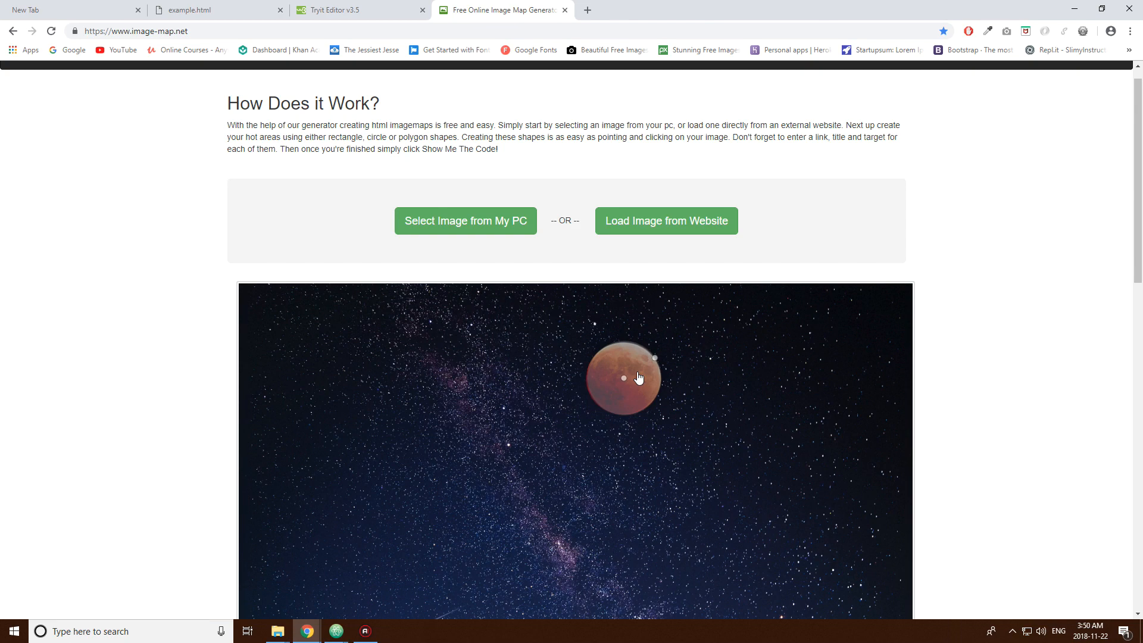
mouse_move(630, 406)
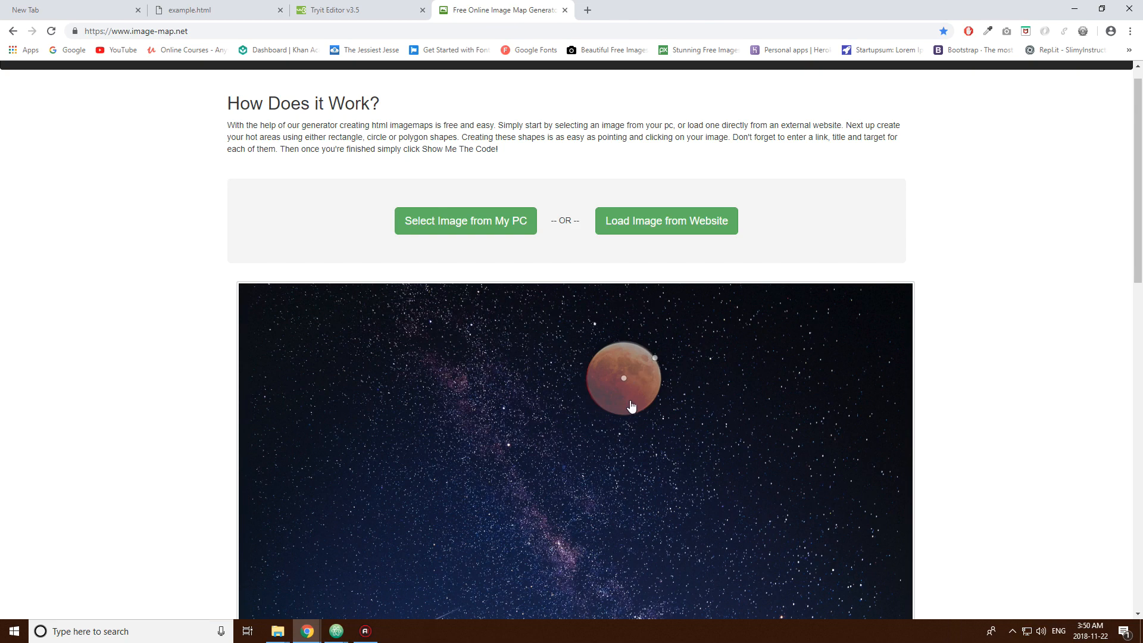
scroll(down, 3)
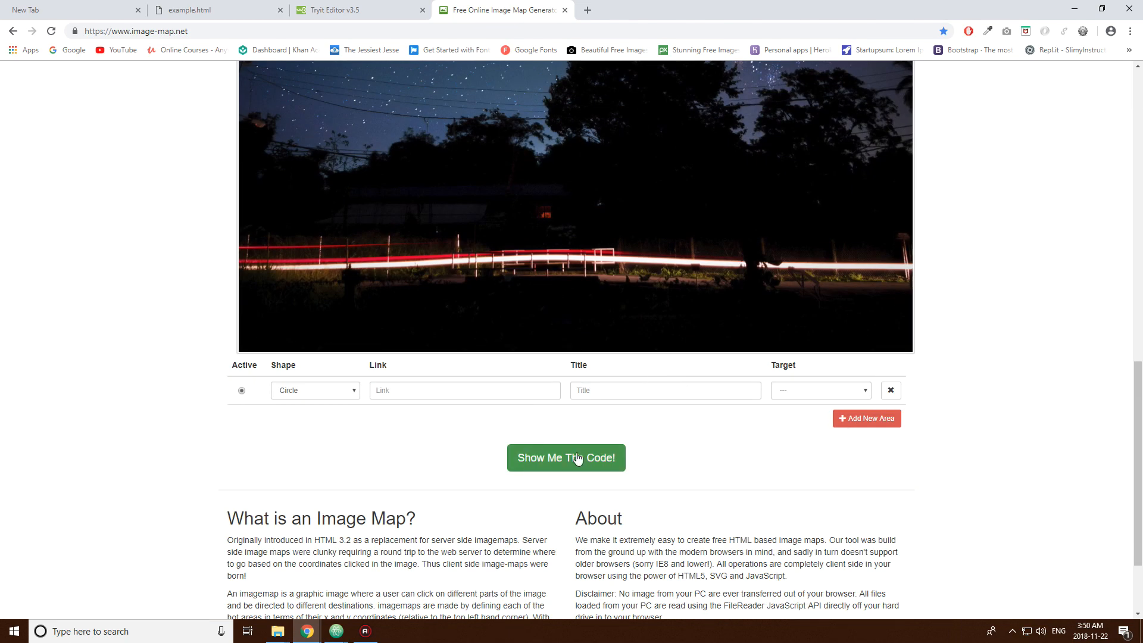
- Generate and copy the map code with circle coords 1282,315,123
click(566, 458)
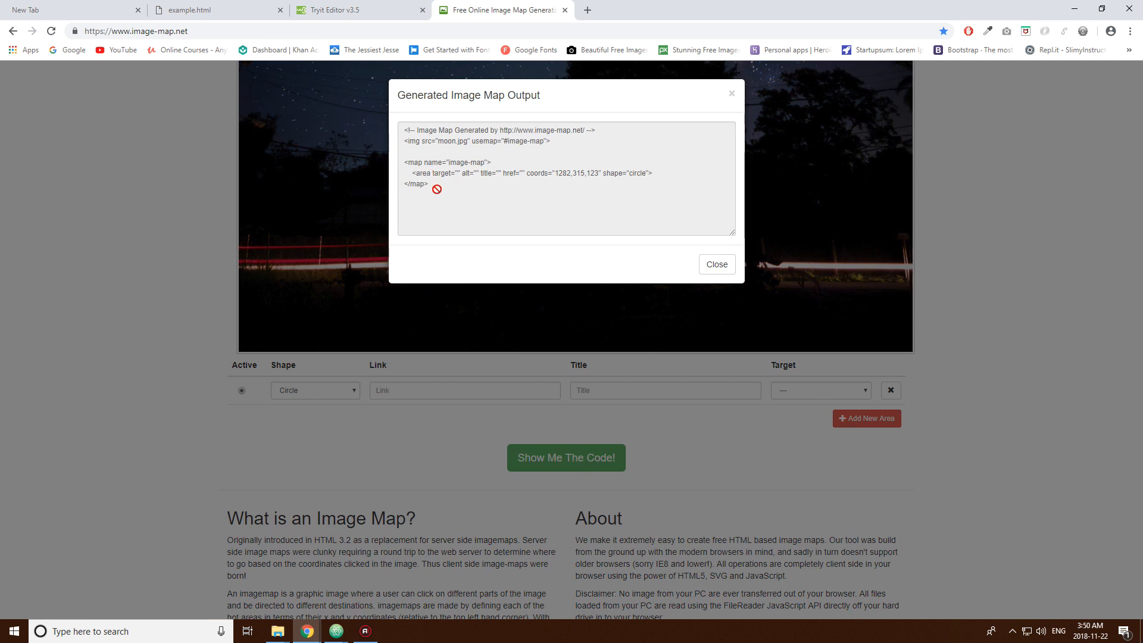
mouse_move(610, 152)
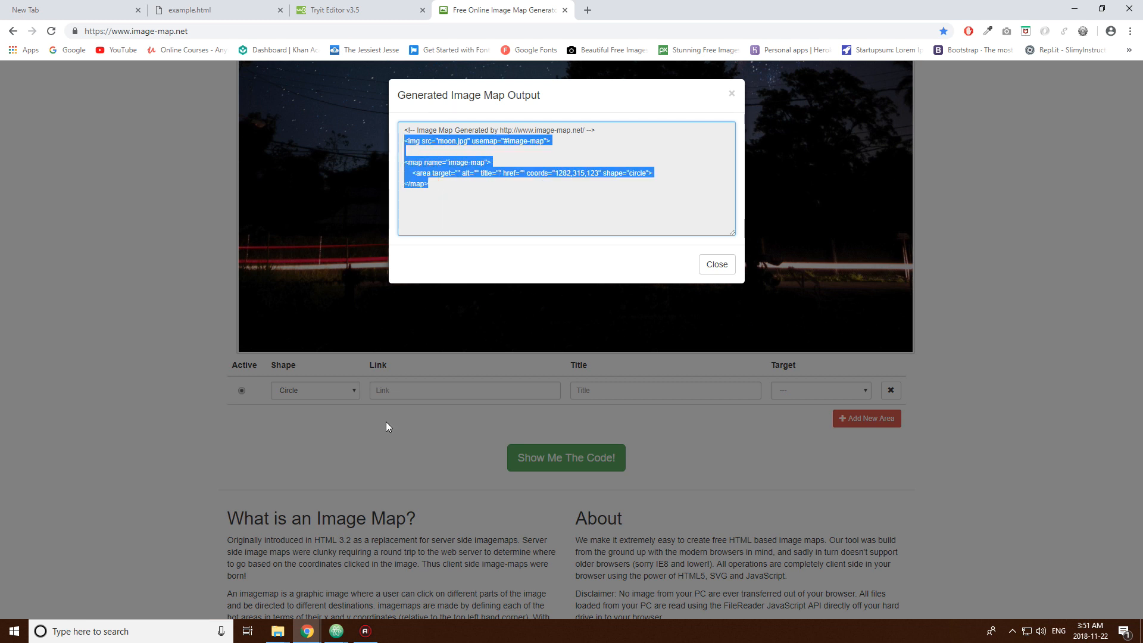
click(334, 630)
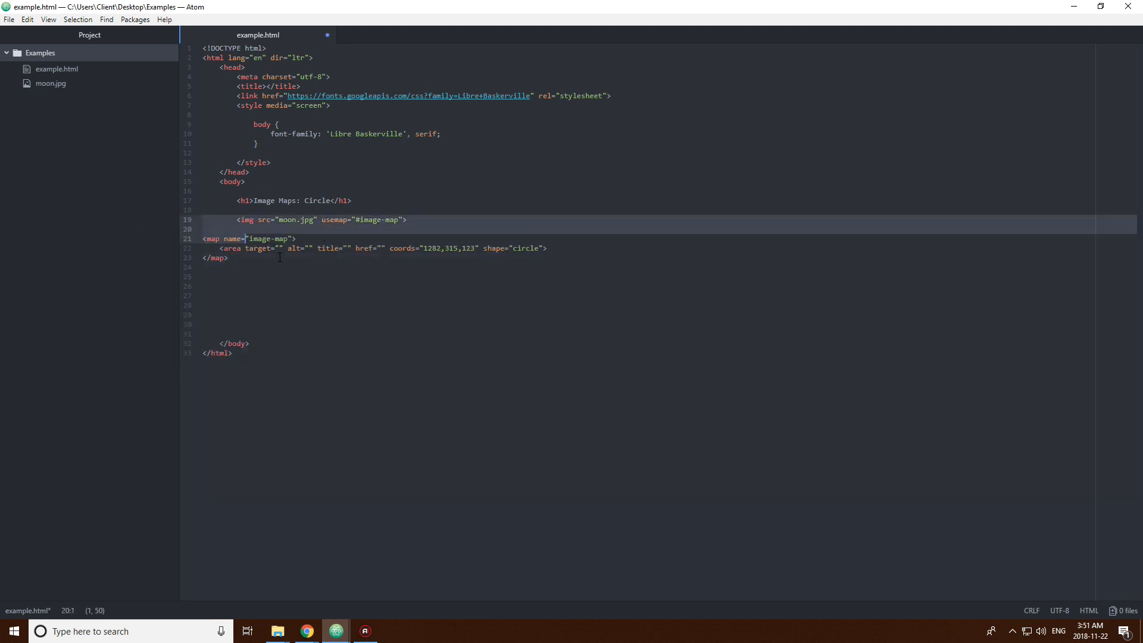
- Paste the map code and add <img src='moon.jpg' usemap='#image-map'>, indented and saved
click(227, 258)
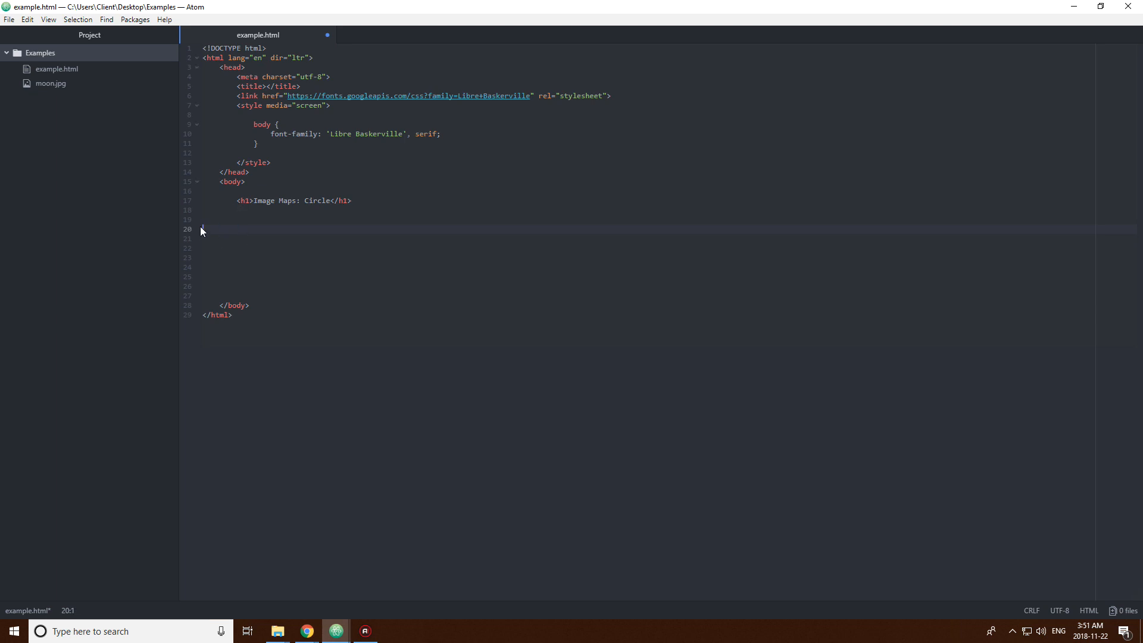
text(<img src="moon.jpg" usemap="#image-map">)
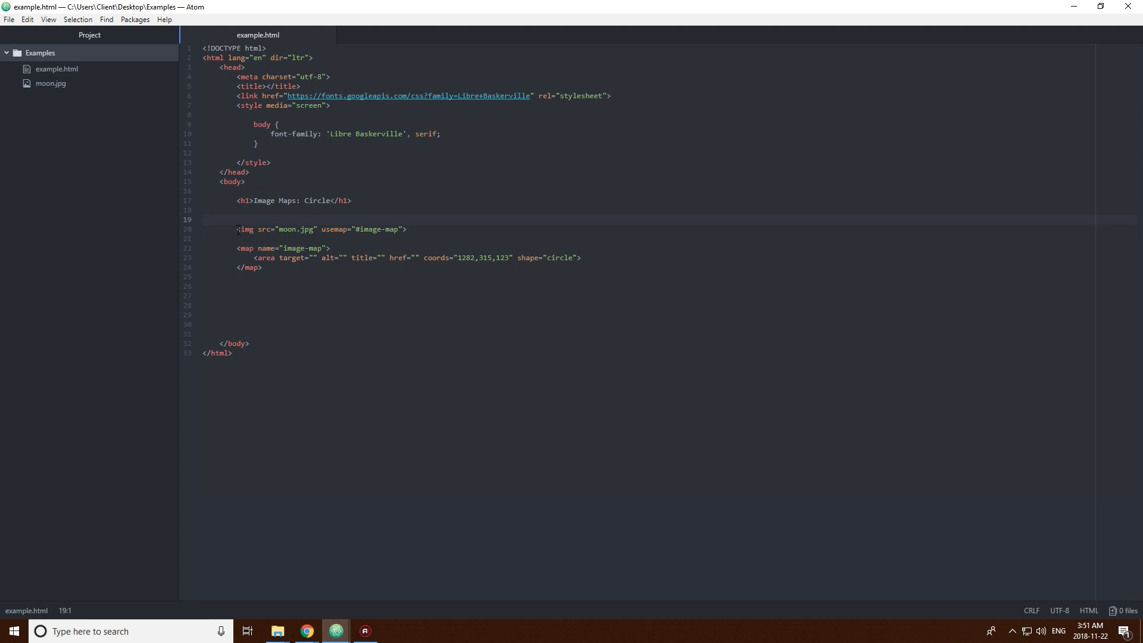
click(205, 220)
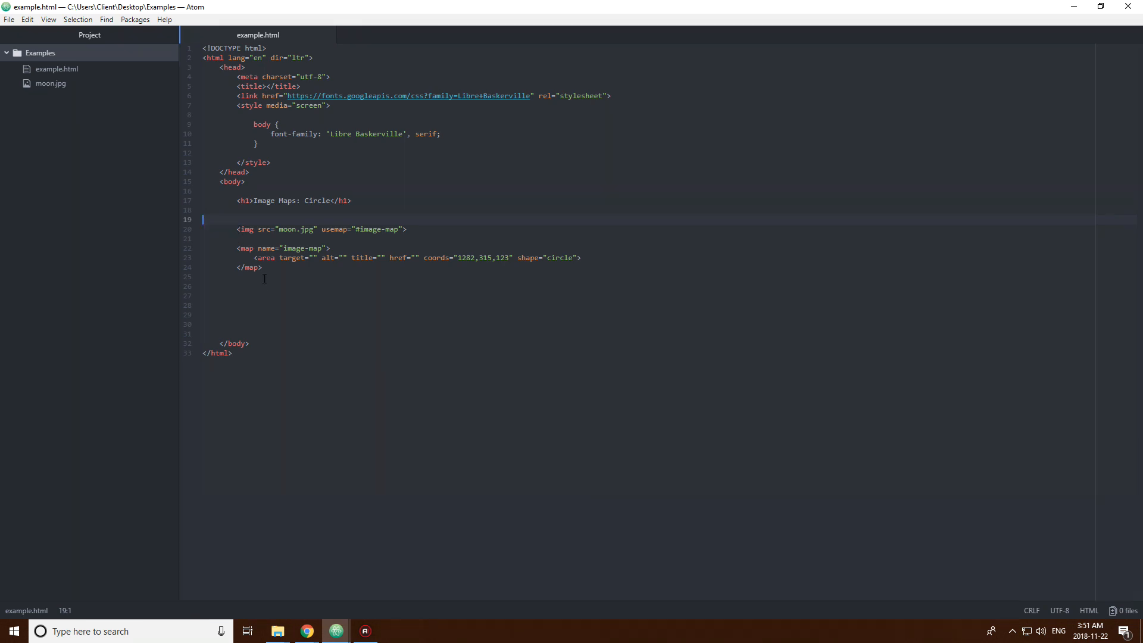
key(ctrl+v)
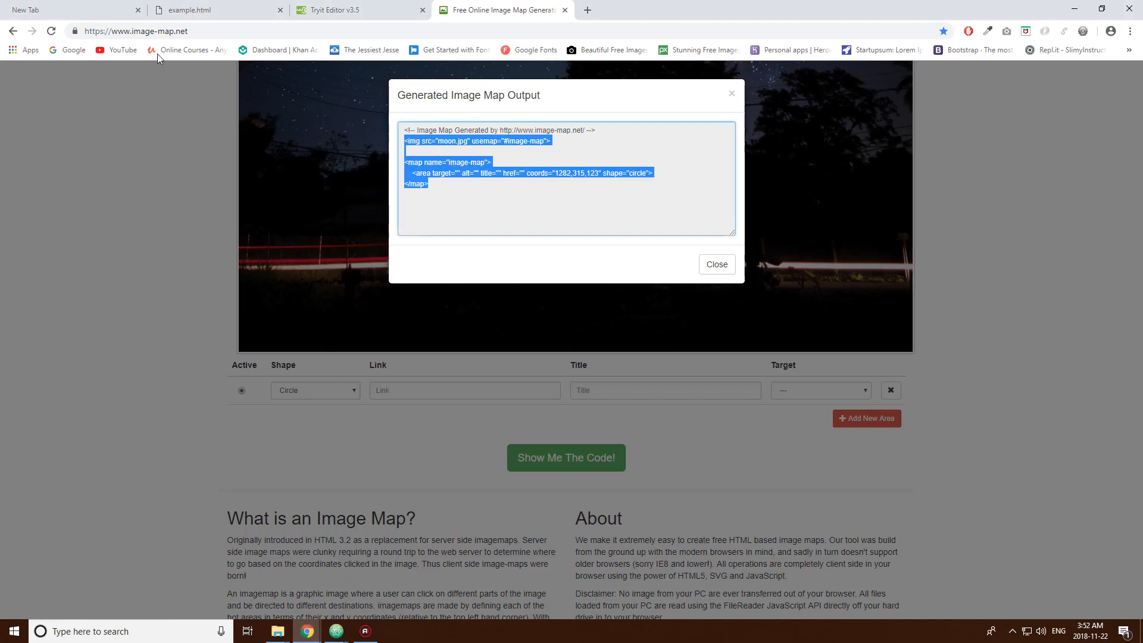
- Check example.html's heading and moon photo in Chrome, then return to Atom
click(217, 10)
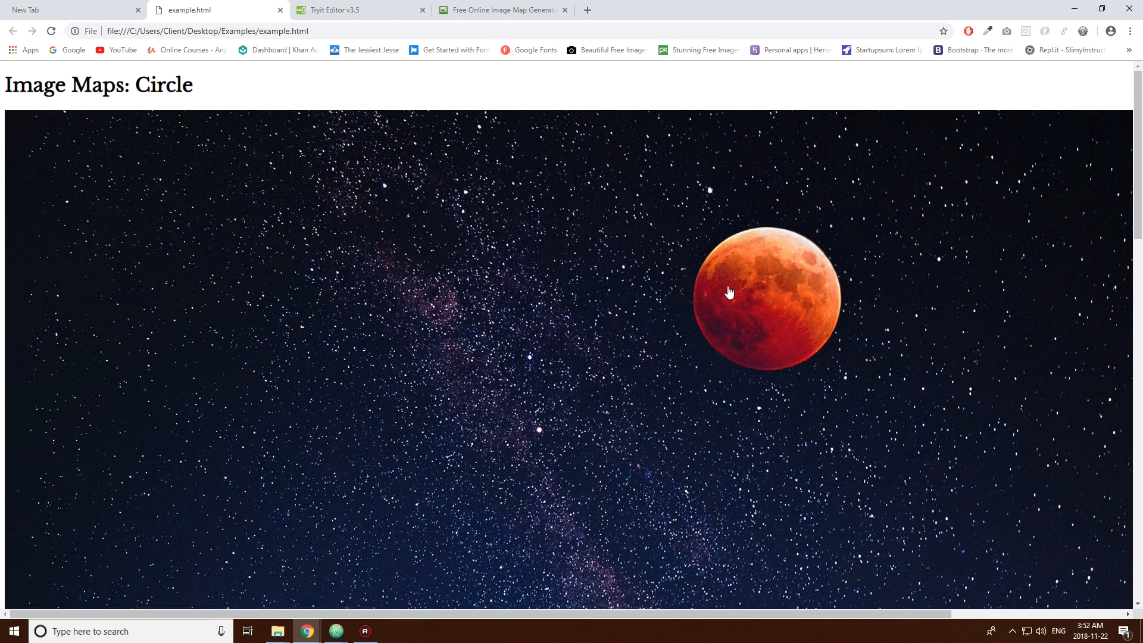
click(334, 630)
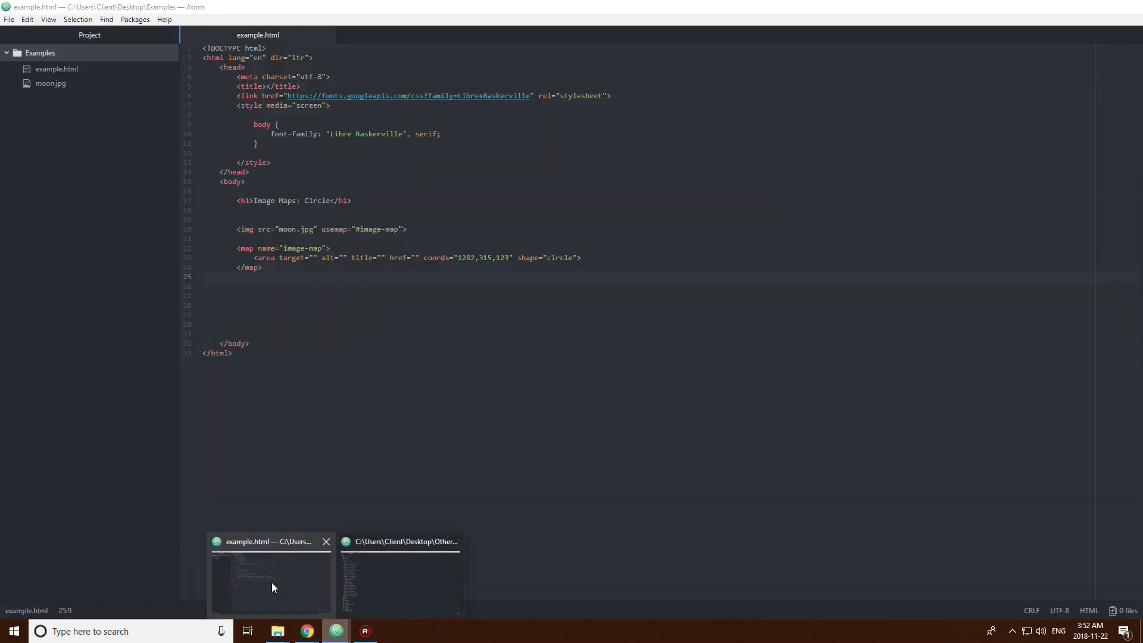
- Create moon.html in Examples from the page template with a <h1>Moon</h1> heading
right_click(40, 51)
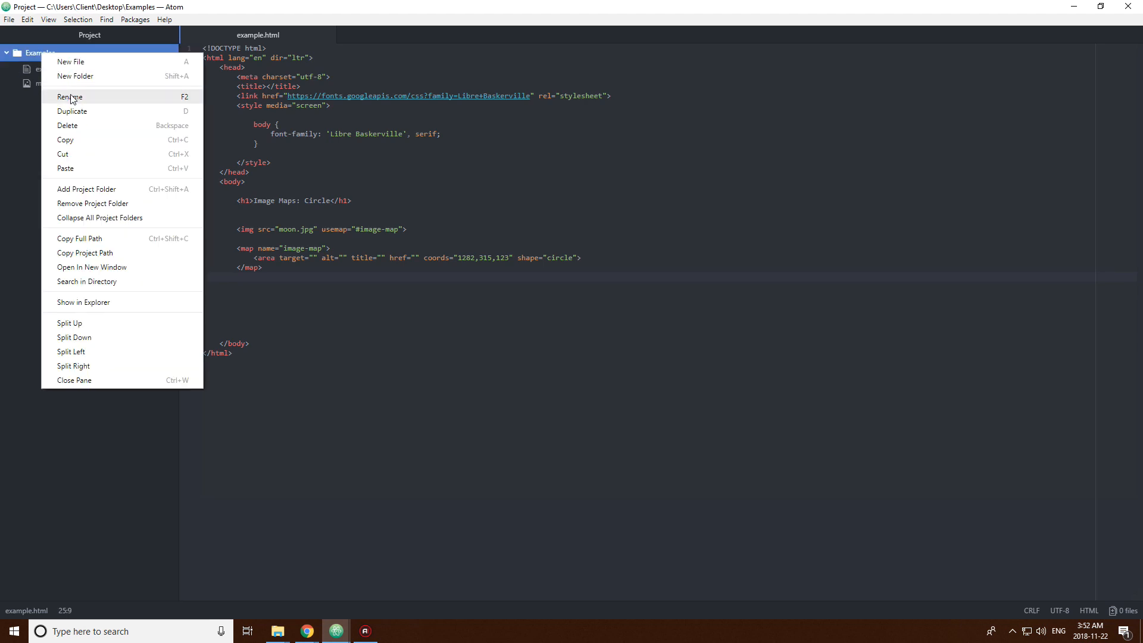
click(70, 61)
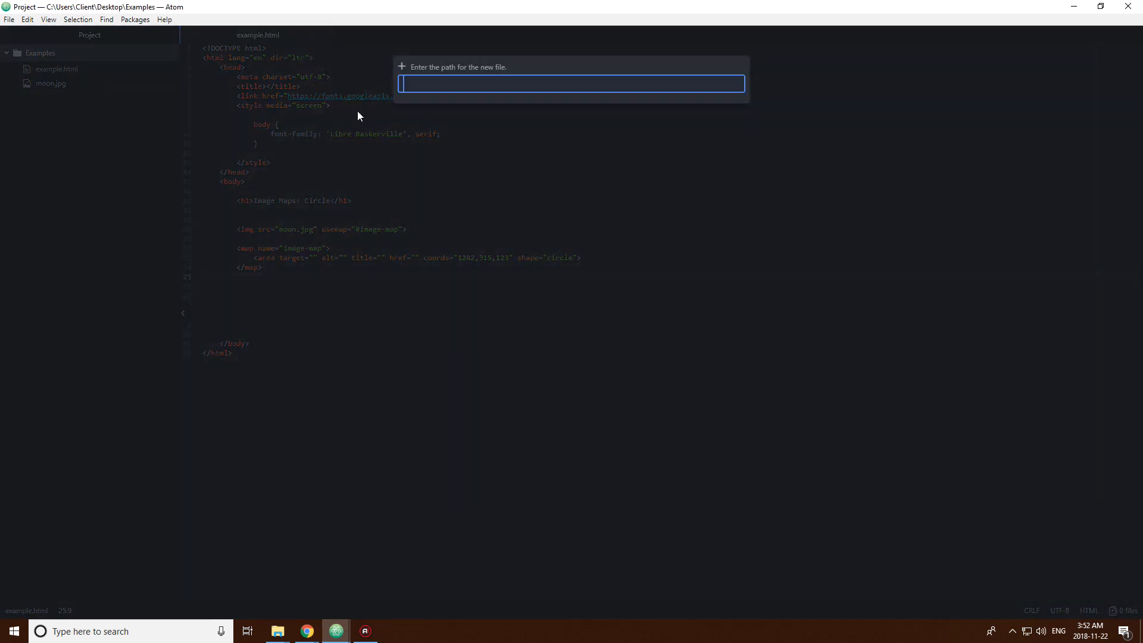
text(moon)
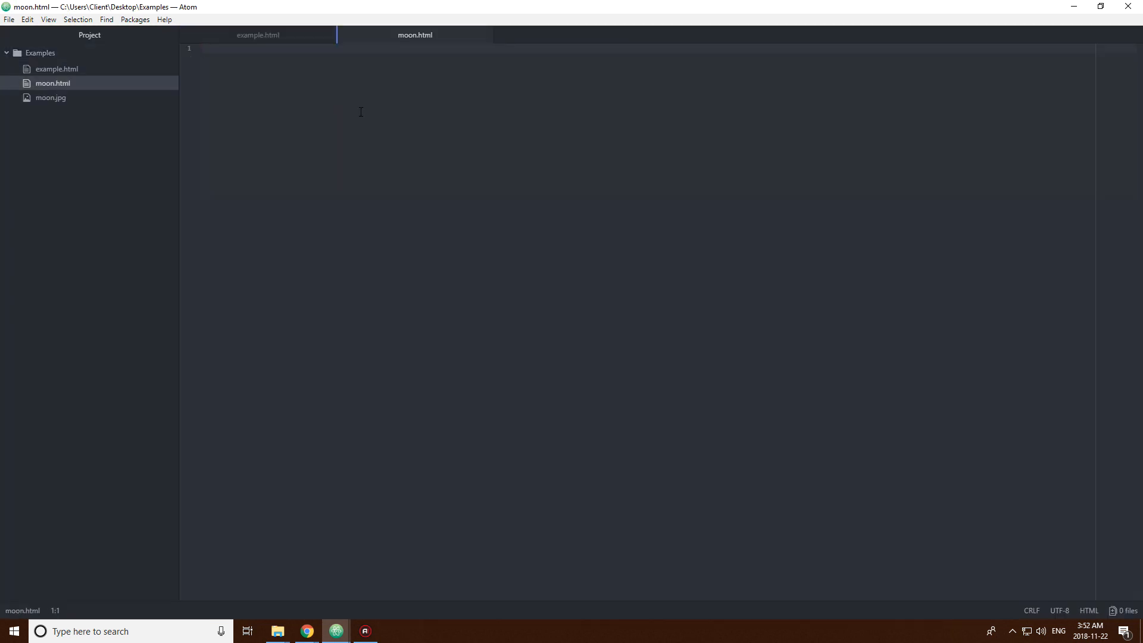
click(257, 34)
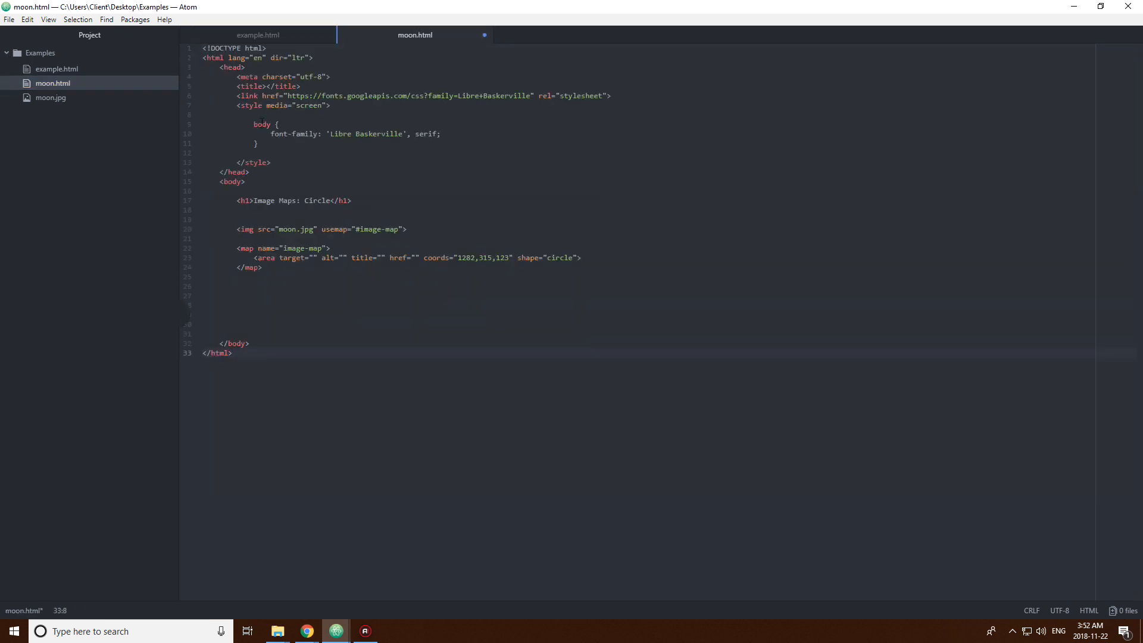
click(253, 124)
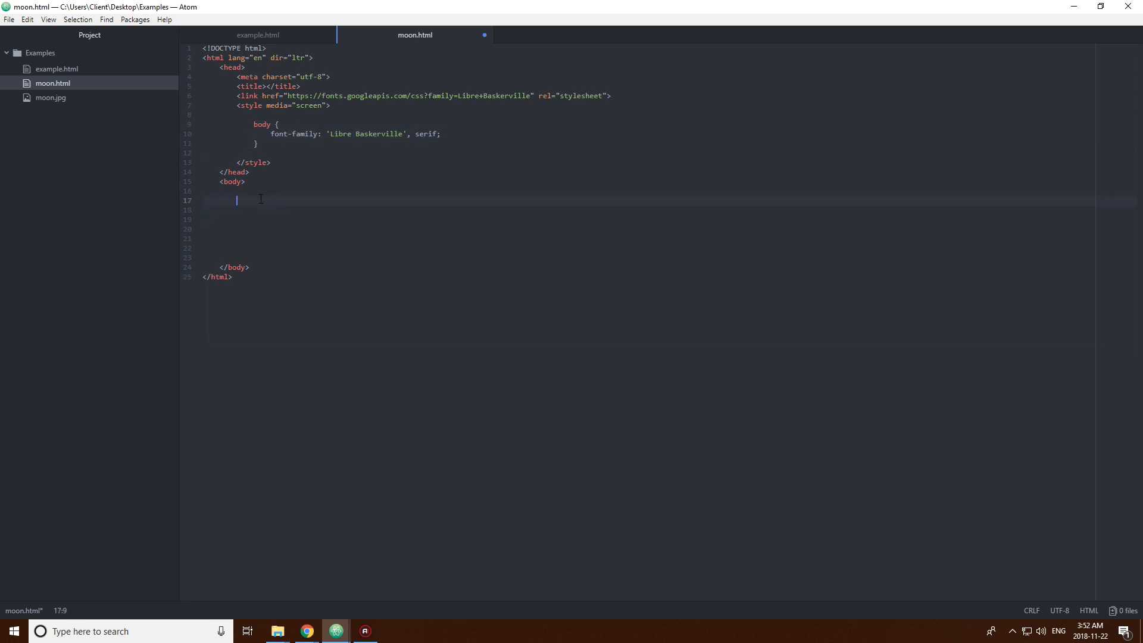
text(<h1>Moon</h1>)
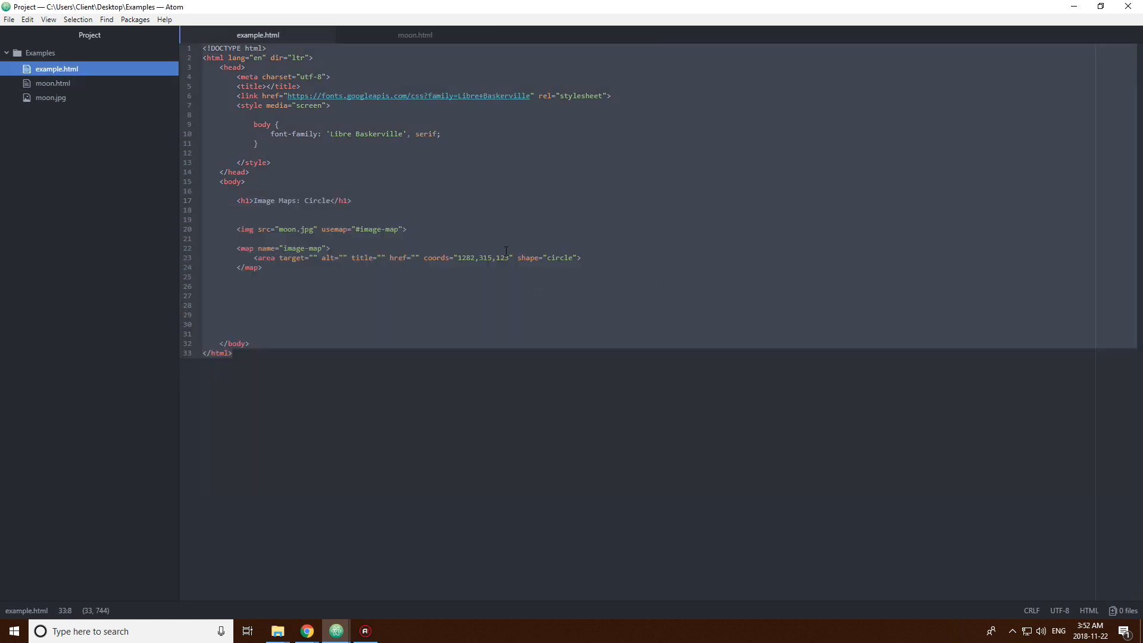
- Set the circle area's href in example.html to moon.html
click(416, 257)
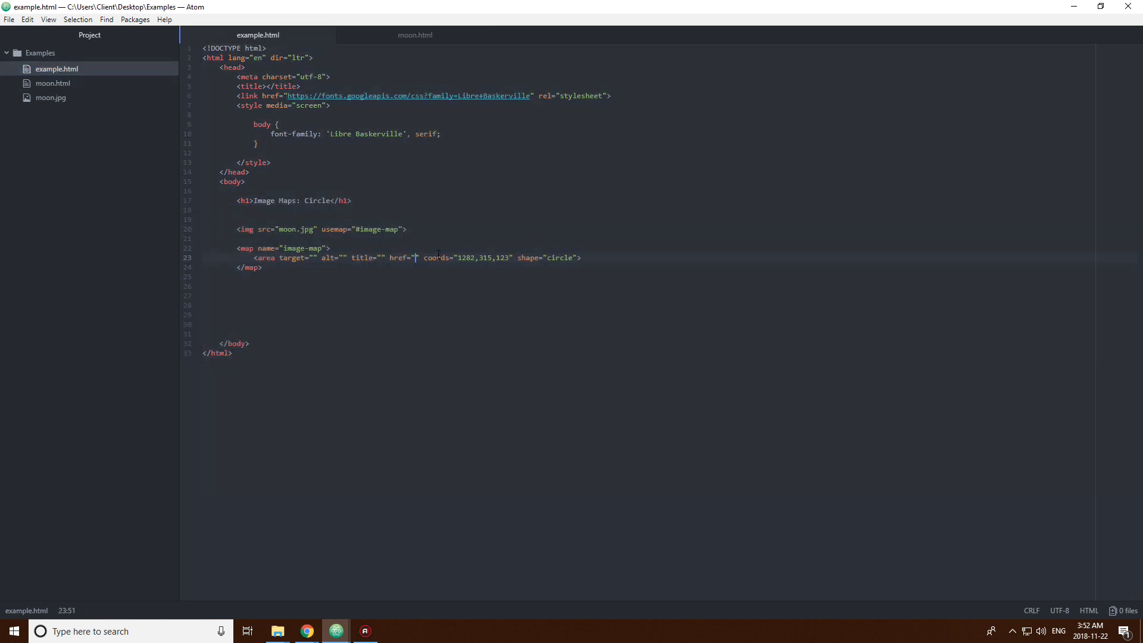
text(moon.html)
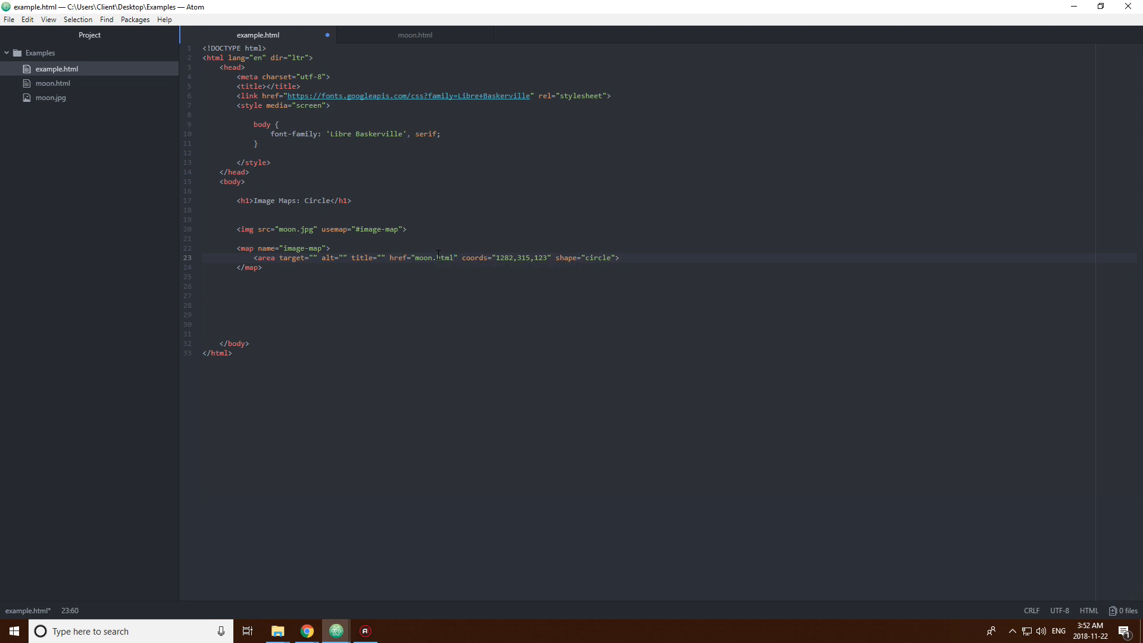
text(Moon)
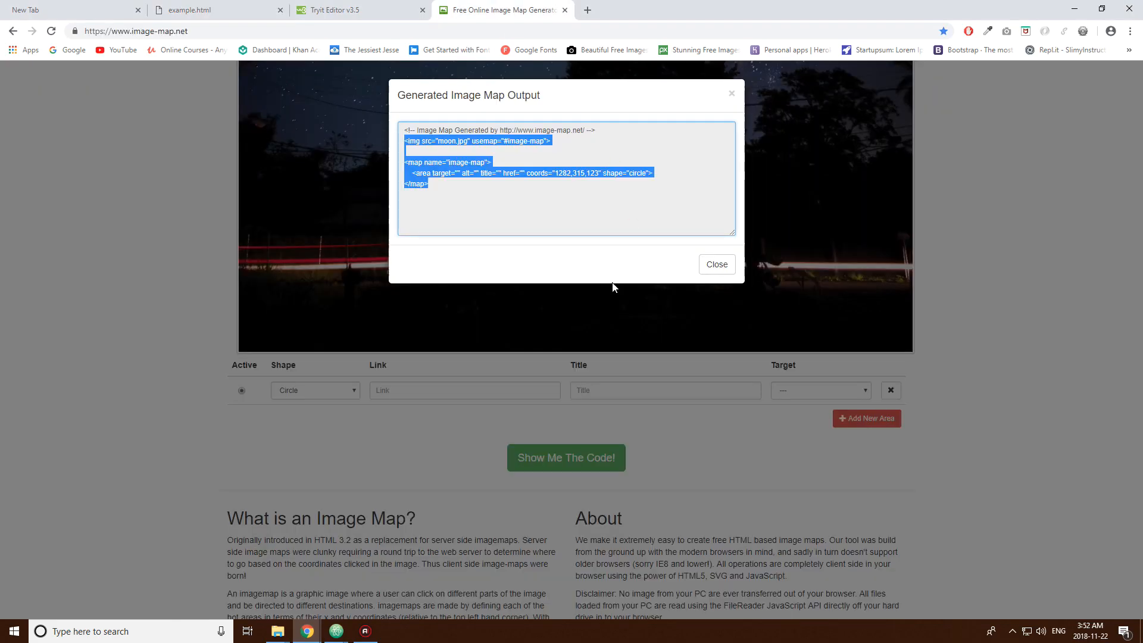
- Give the circle area link moon.html, title Moon and target _blank, and regenerate the code
click(717, 264)
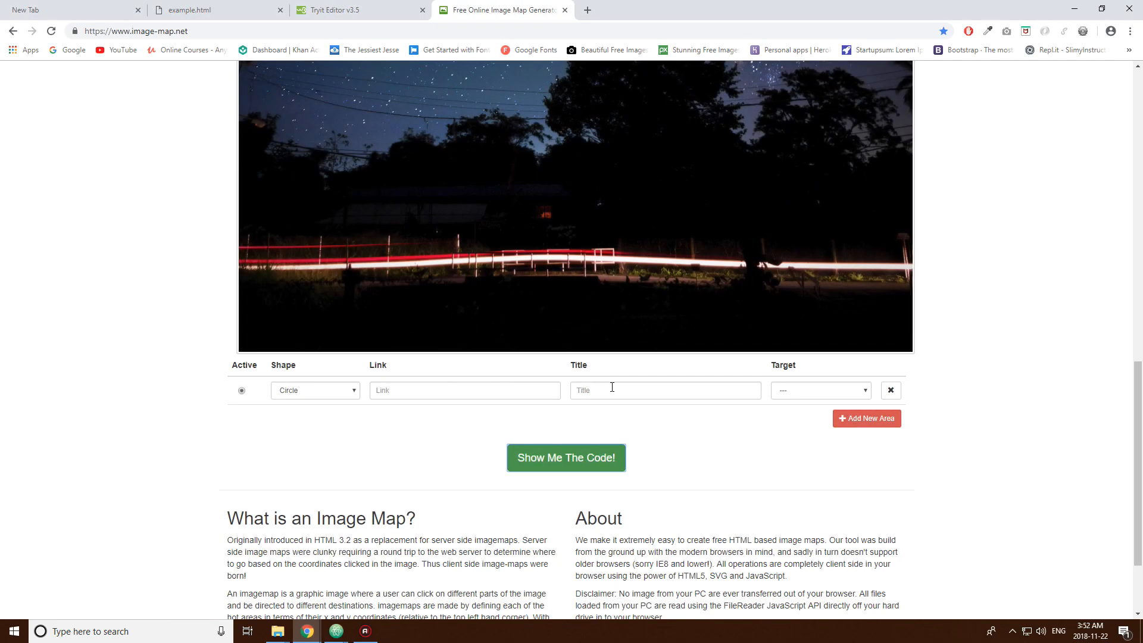
scroll(up, 3)
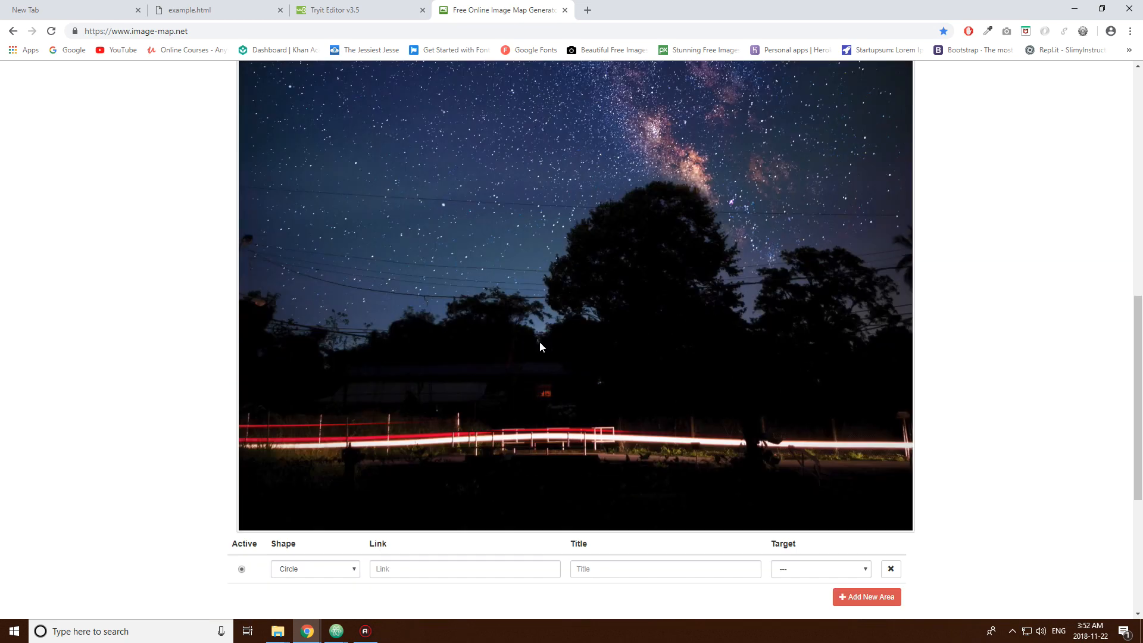
scroll(down, 3)
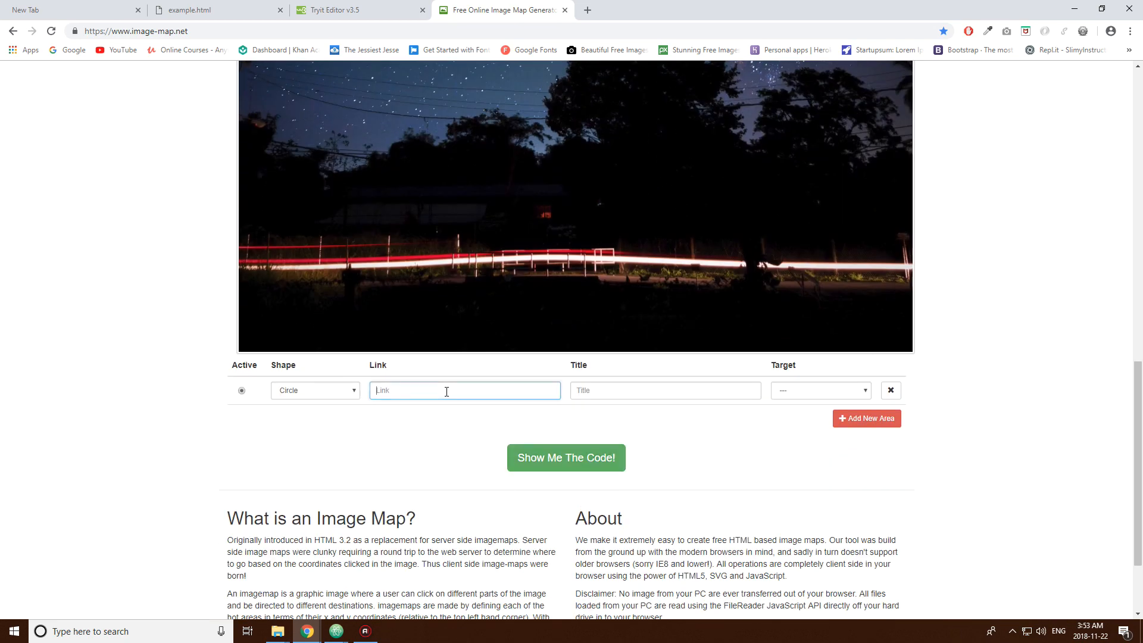
text(moon)
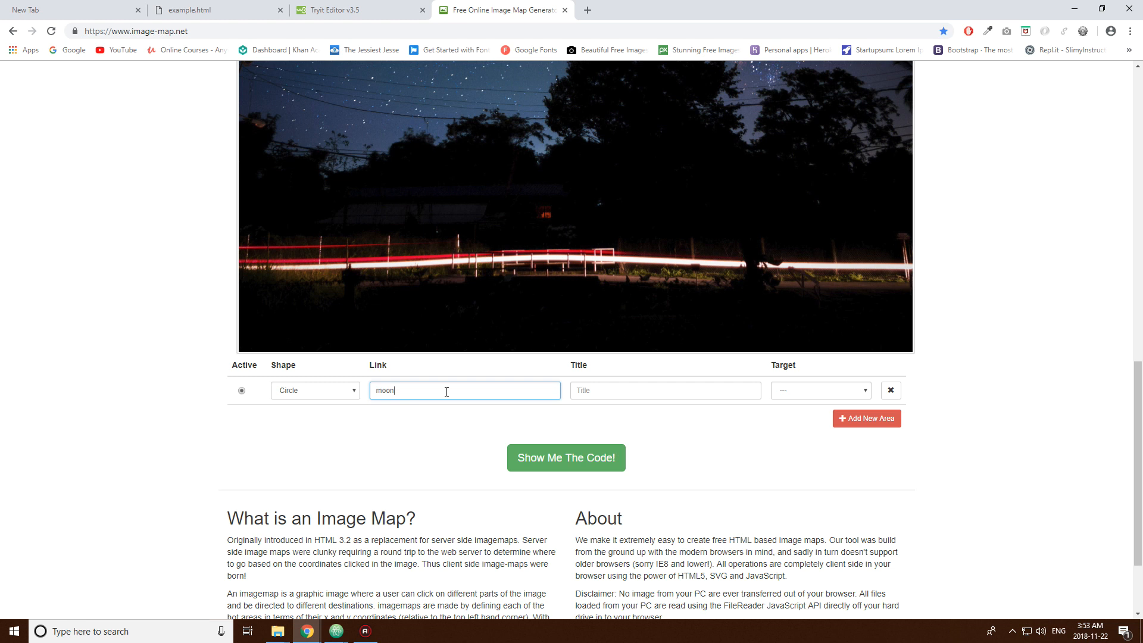
text(.html)
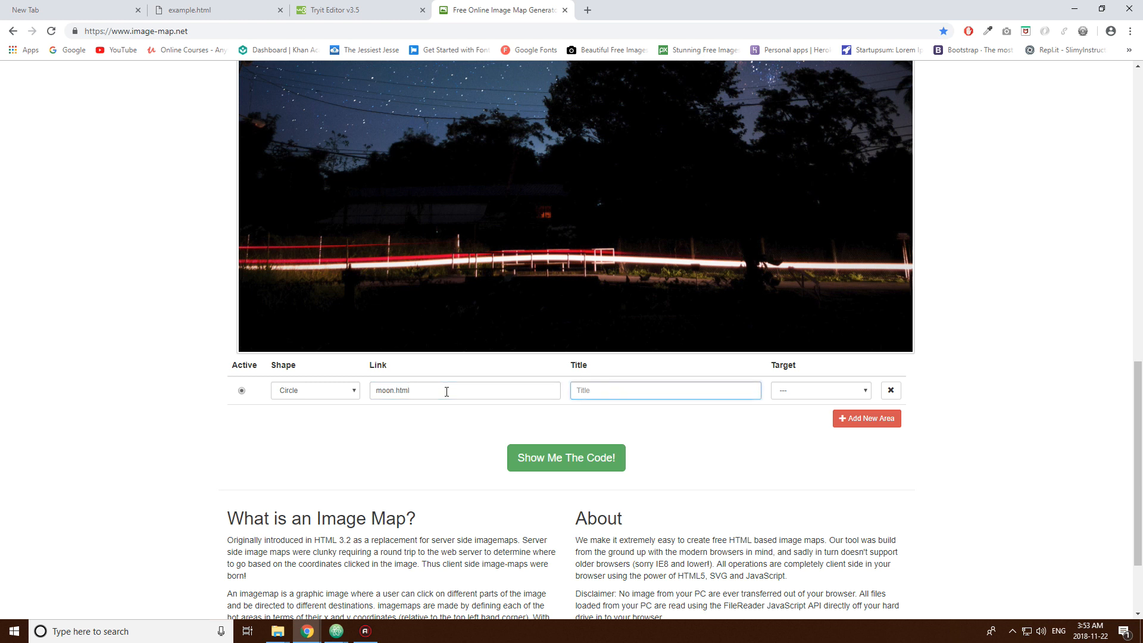
text(Moon)
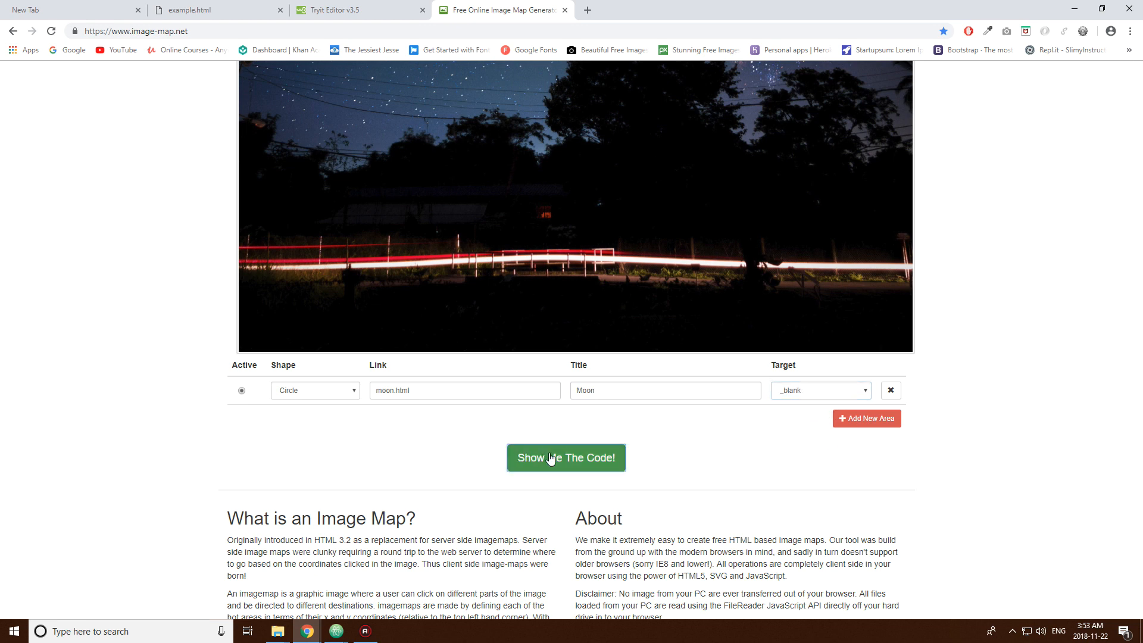
click(565, 457)
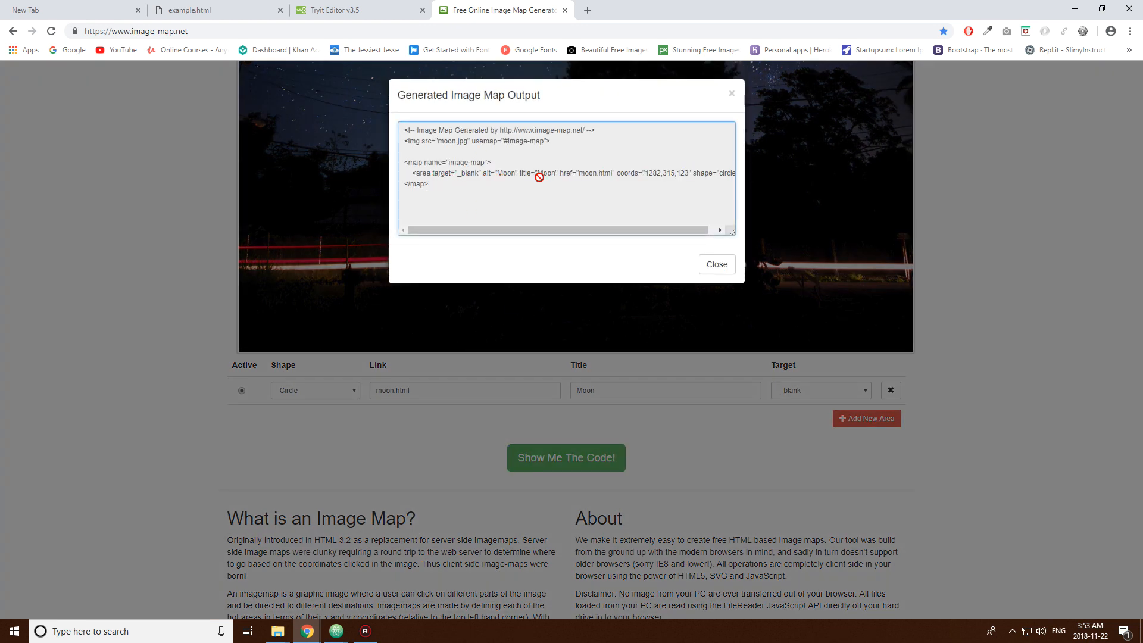
mouse_move(729, 136)
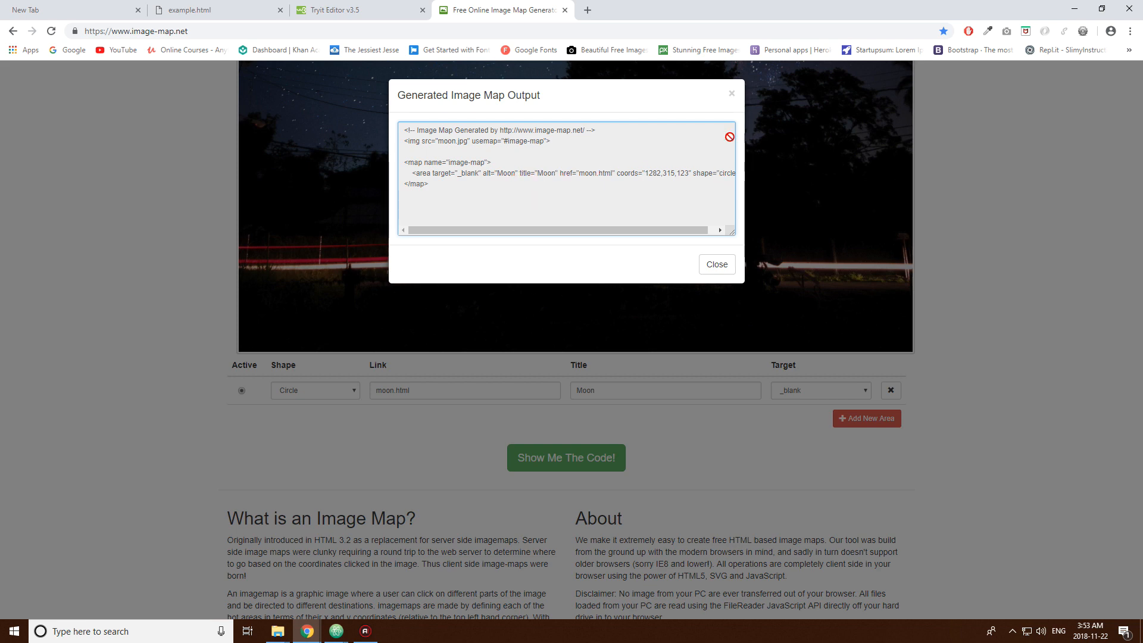
- Dismiss the generated code and add alt text Moon to the circle area in Atom
click(715, 264)
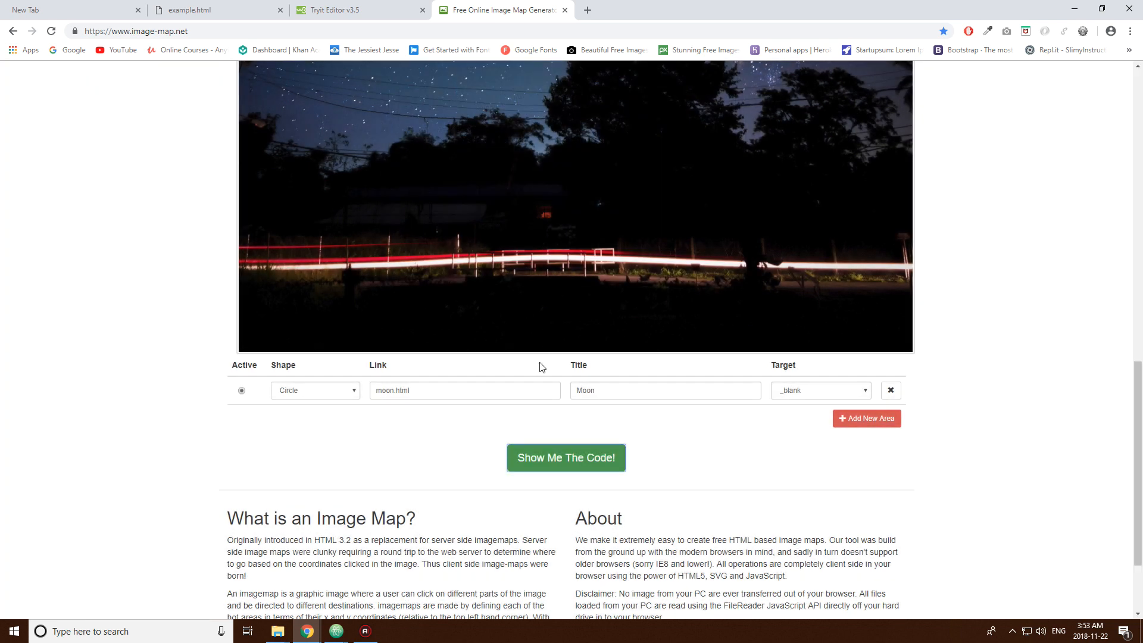
scroll(up, 3)
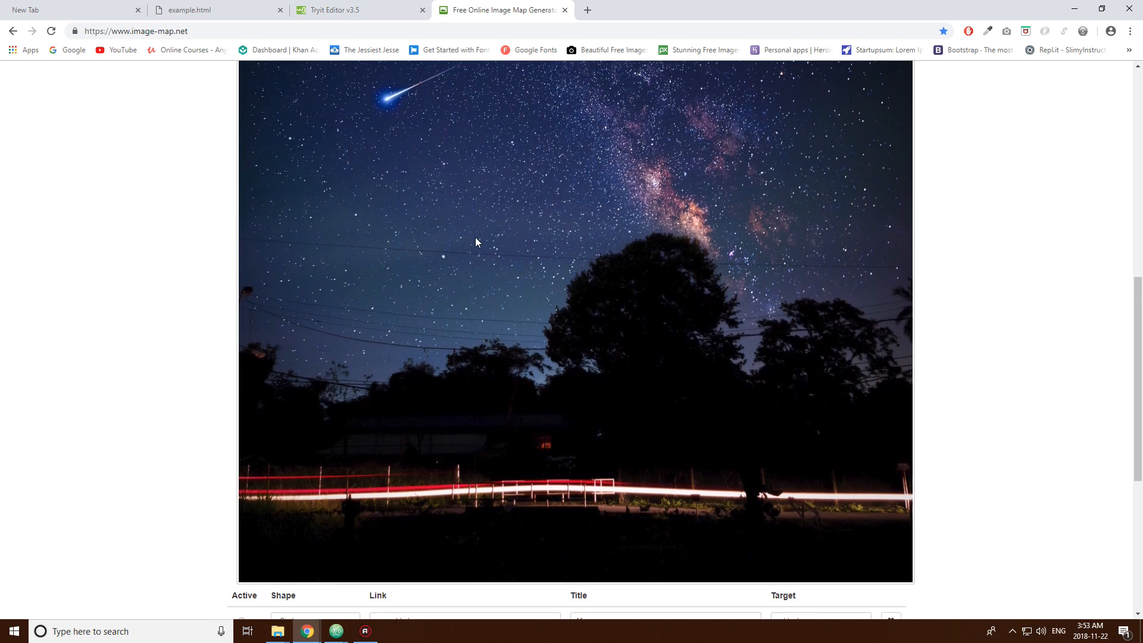
scroll(down, 3)
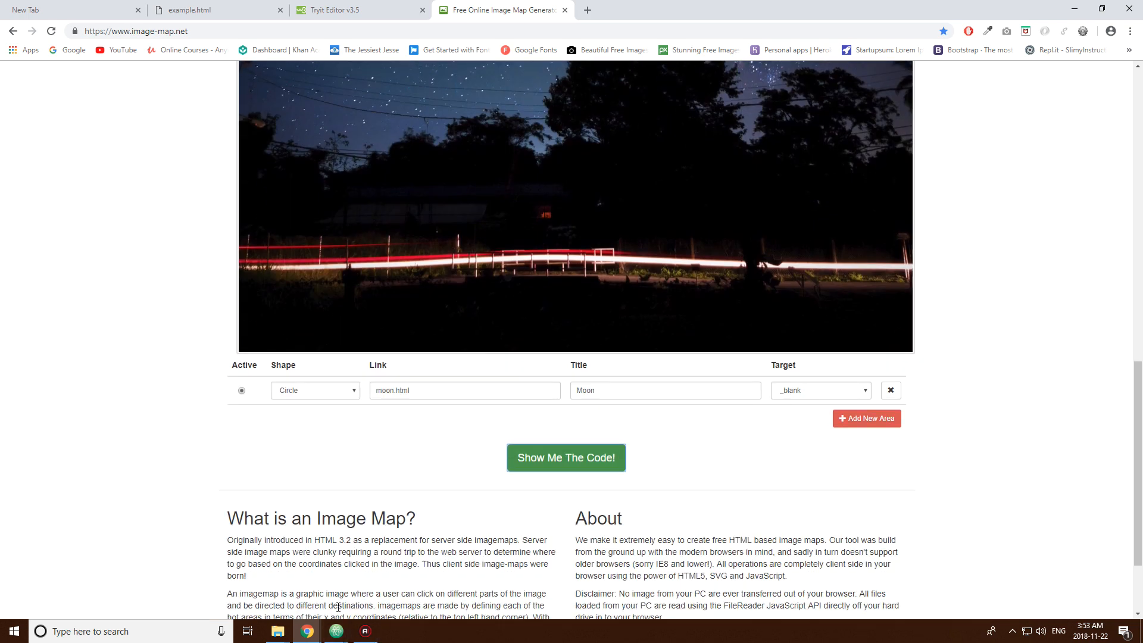
click(335, 631)
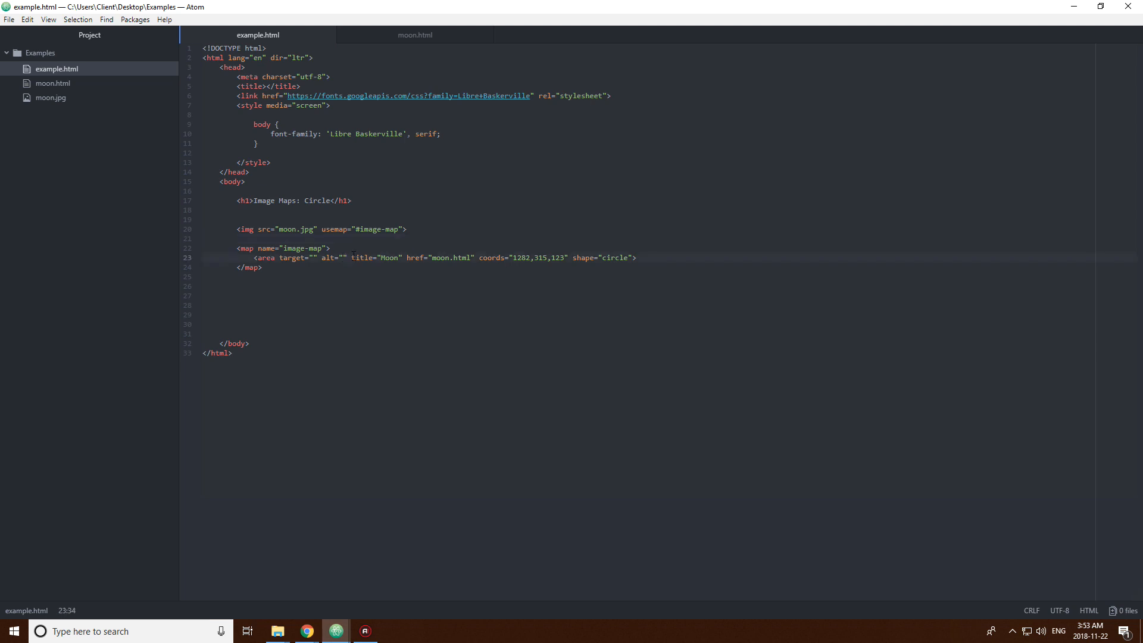
text(Moon)
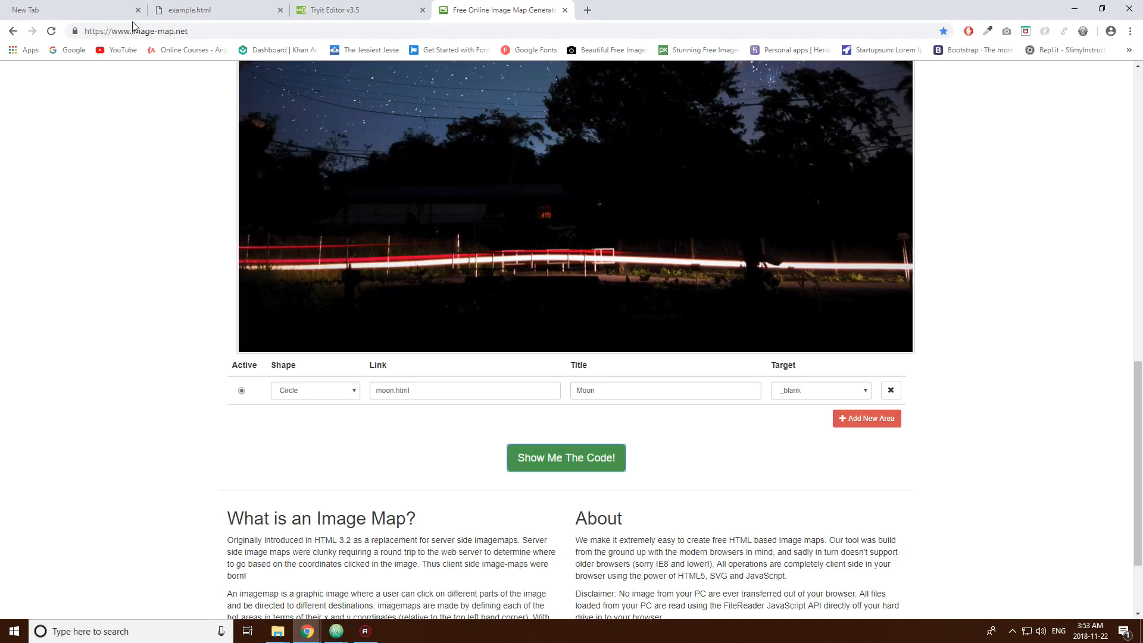
- Reload example.html in Chrome, then give the moon img tag width 300 in Atom
click(211, 10)
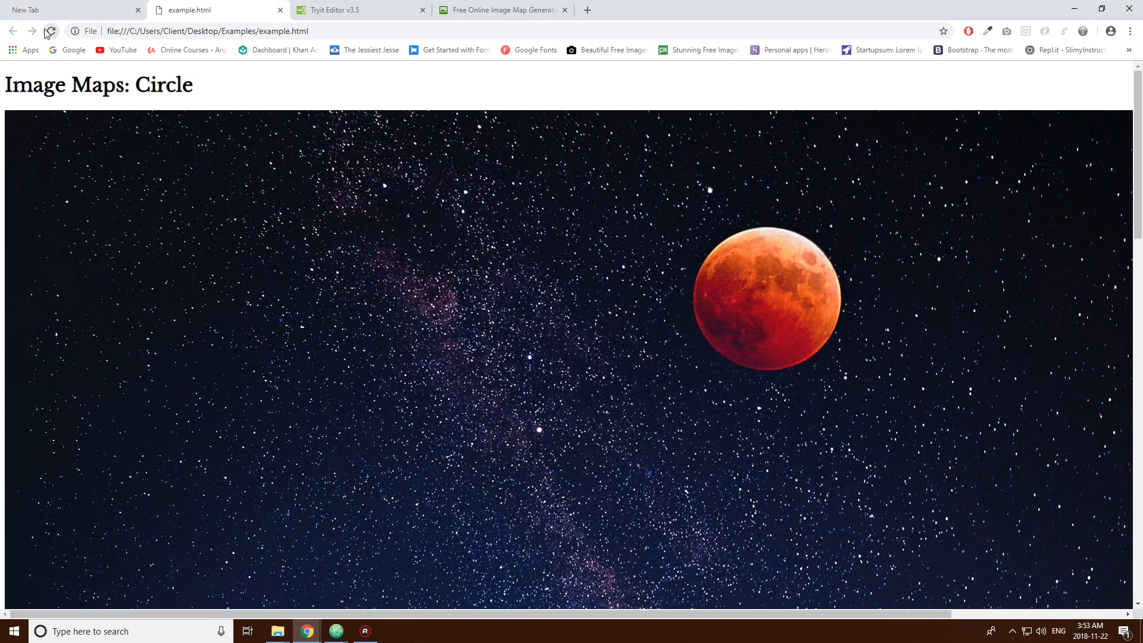
click(49, 30)
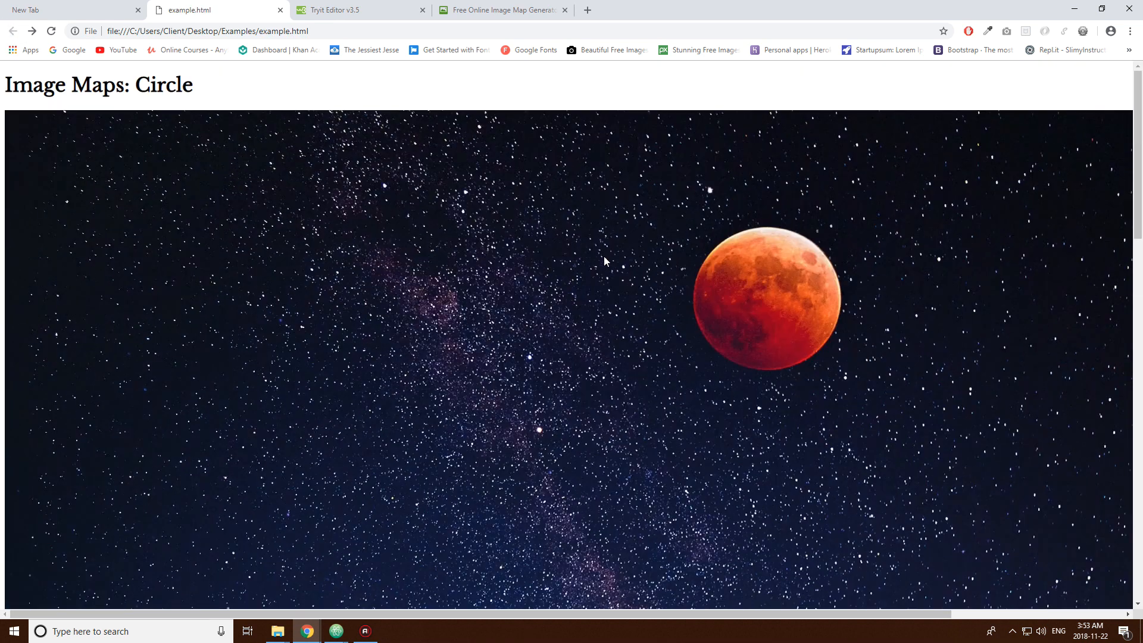
mouse_move(337, 627)
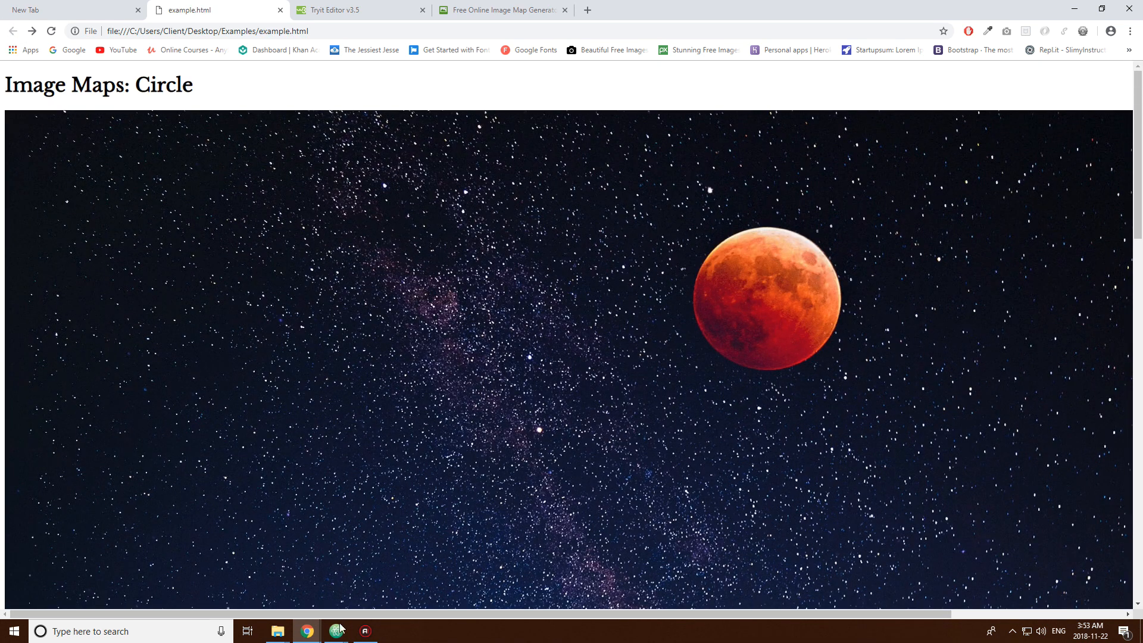
mouse_move(296, 561)
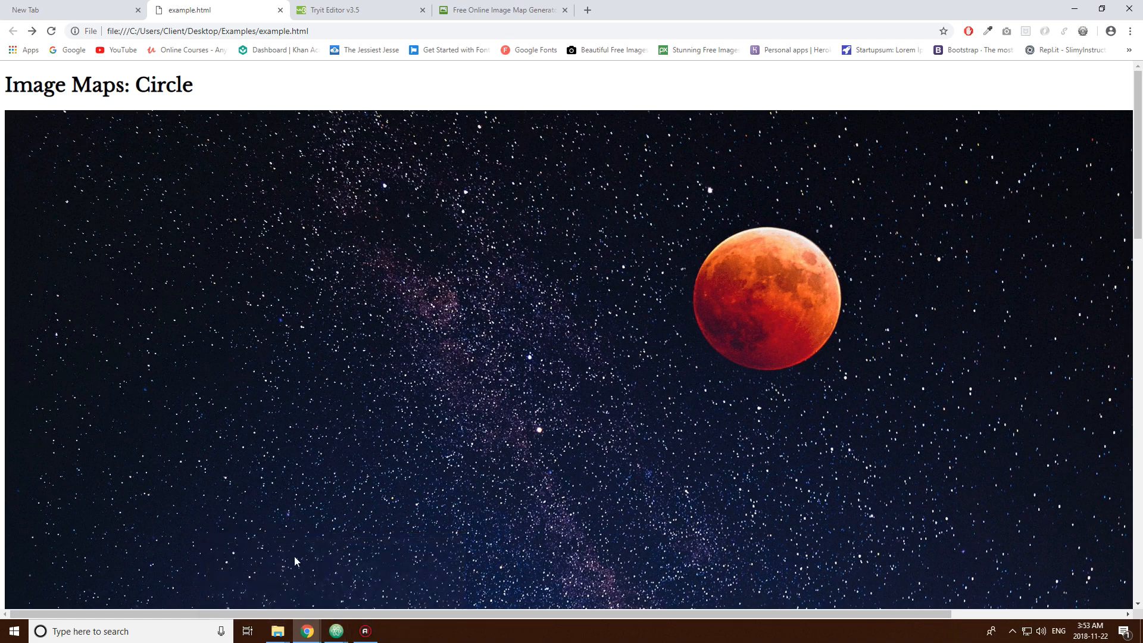
click(335, 630)
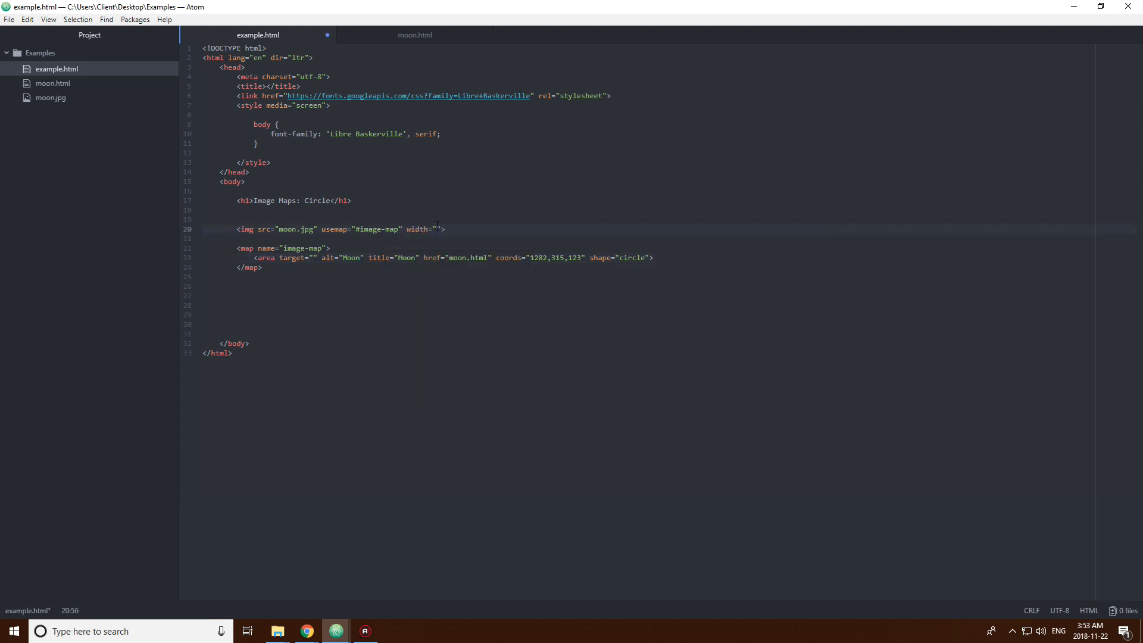
text(300)
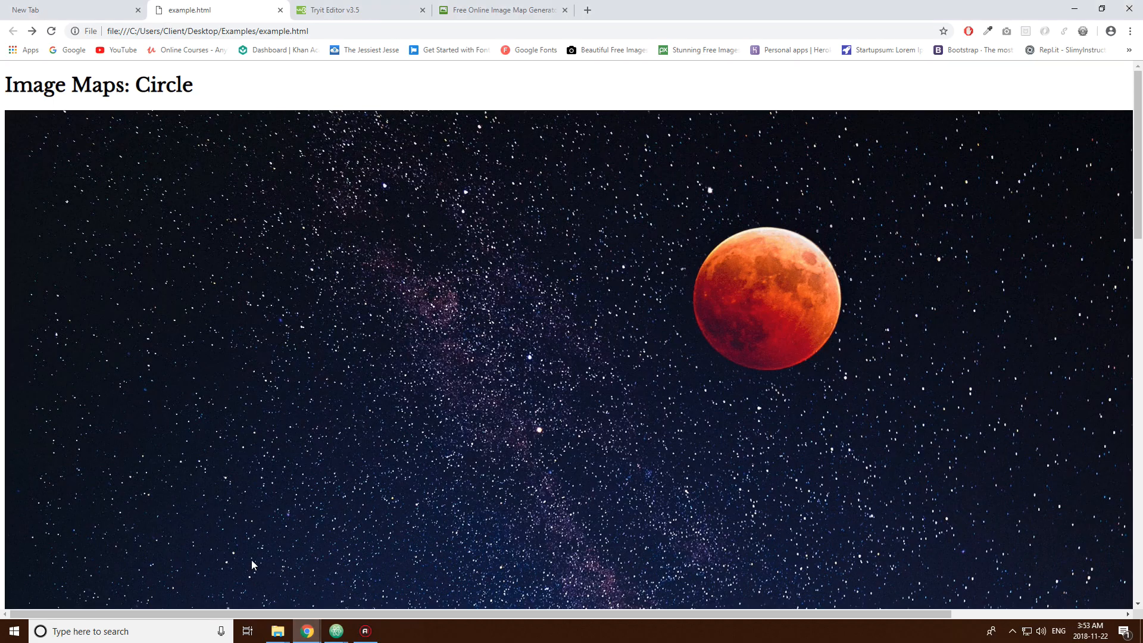
- Reload example.html to see the narrower moon, then return to image-map.net's mapped image
click(50, 30)
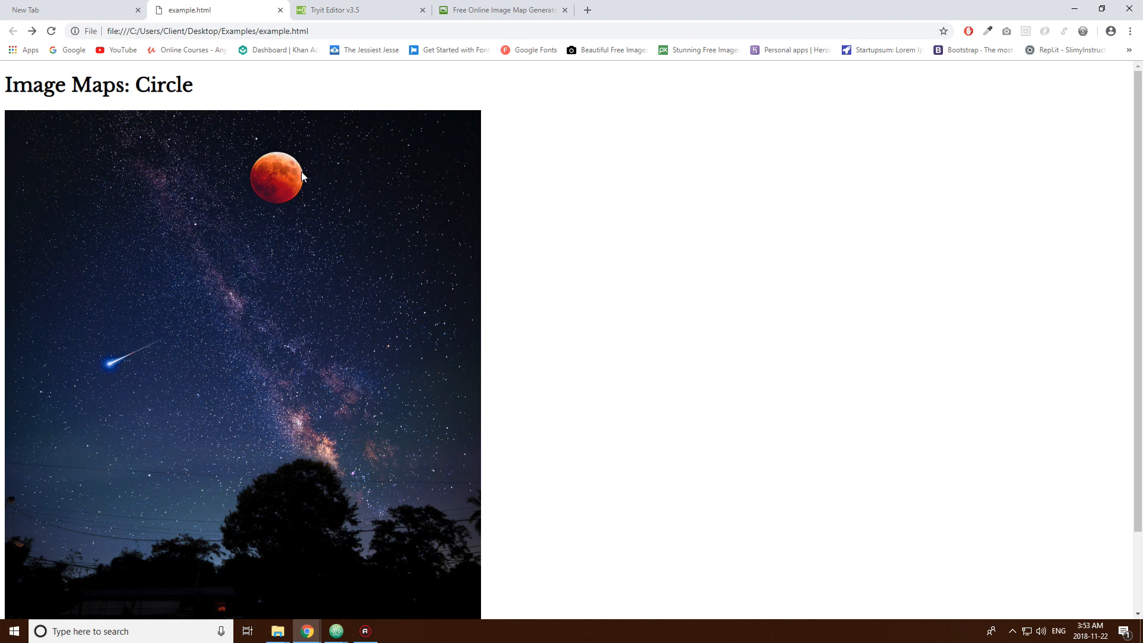
mouse_move(390, 259)
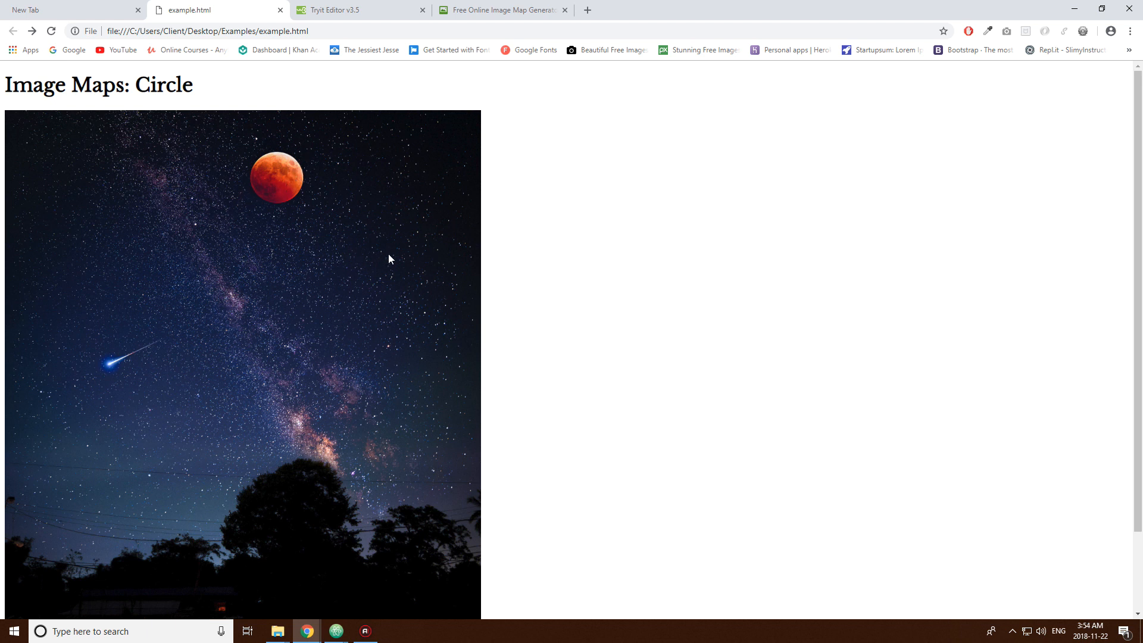
mouse_move(290, 197)
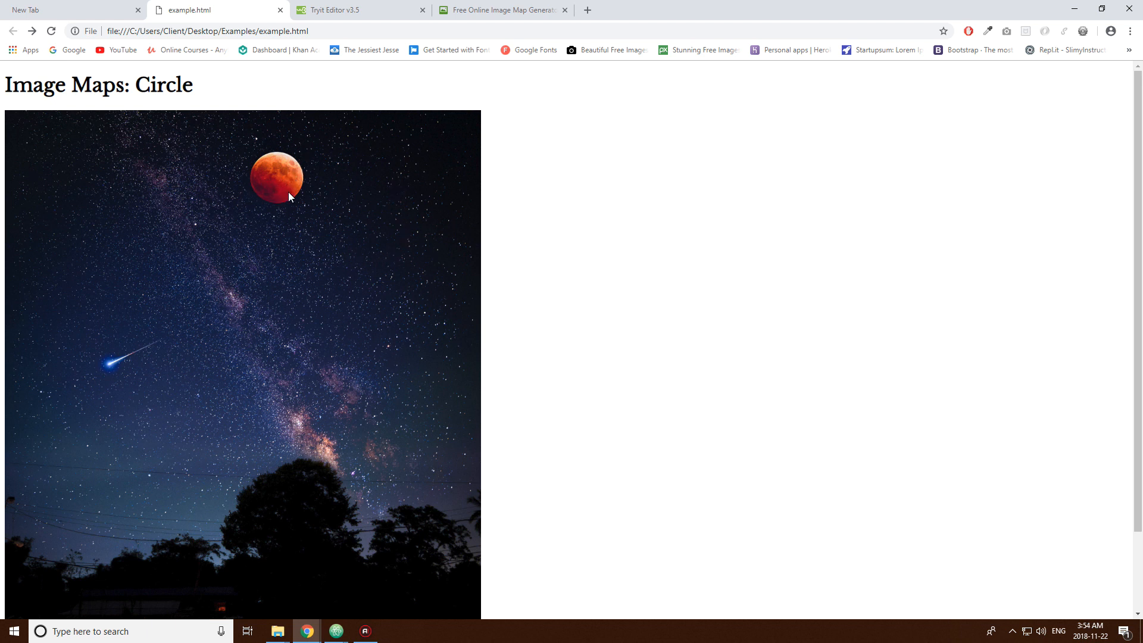
mouse_move(206, 148)
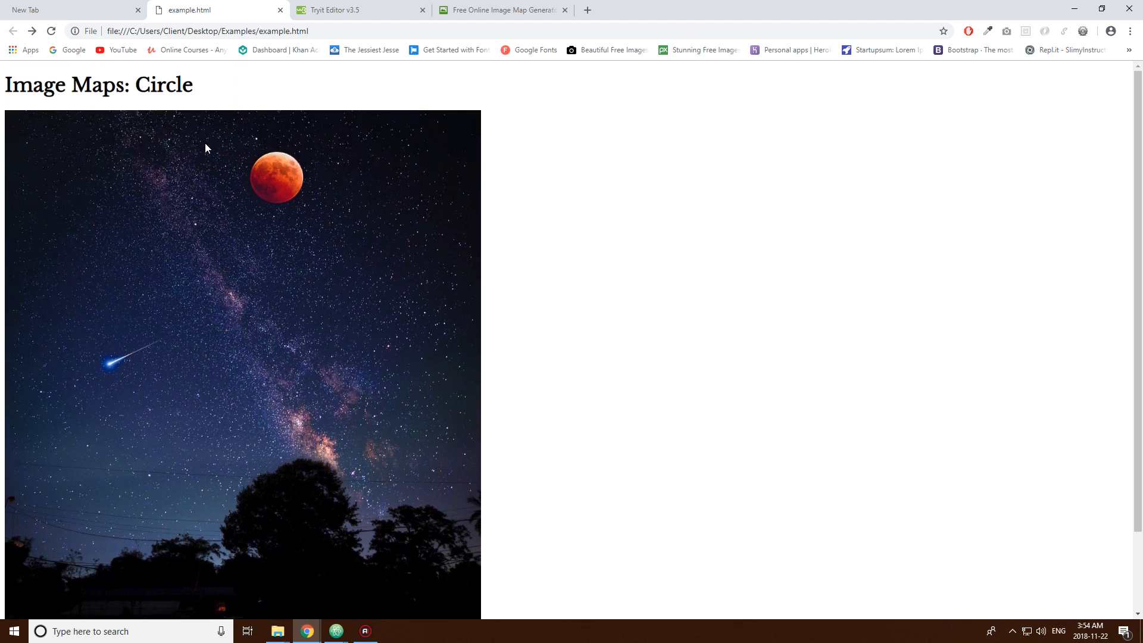
mouse_move(283, 160)
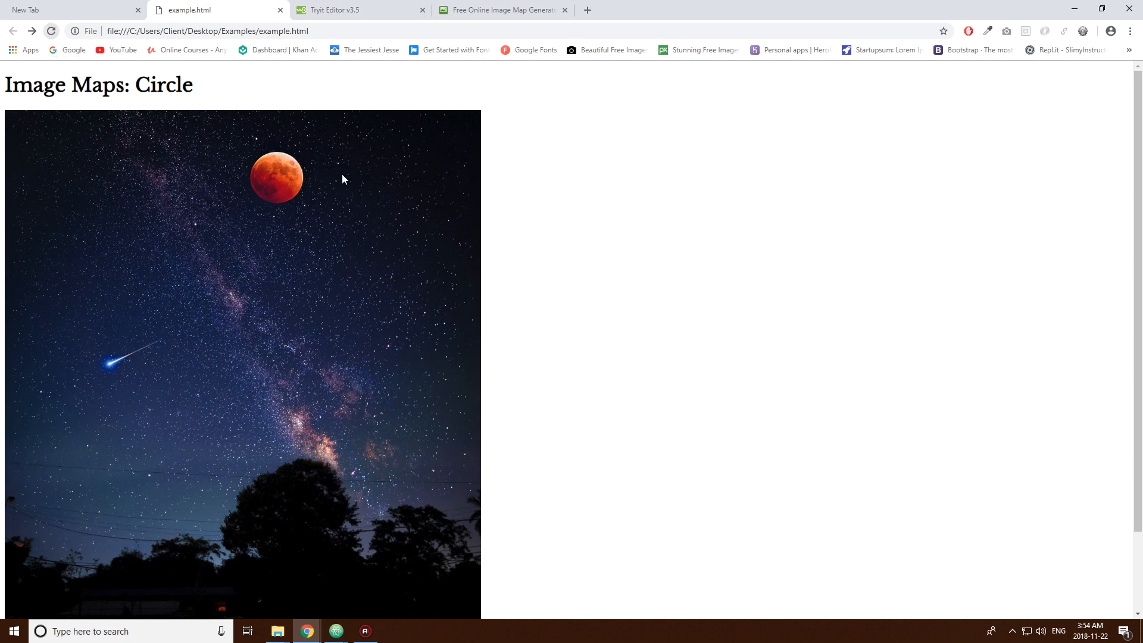
click(500, 10)
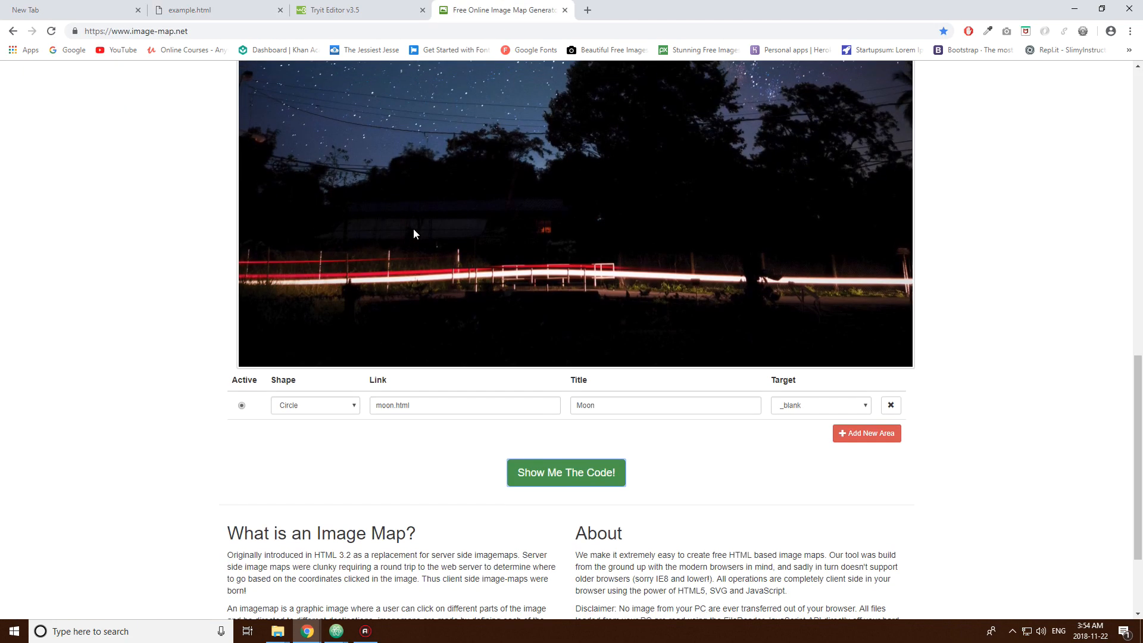
scroll(up, 3)
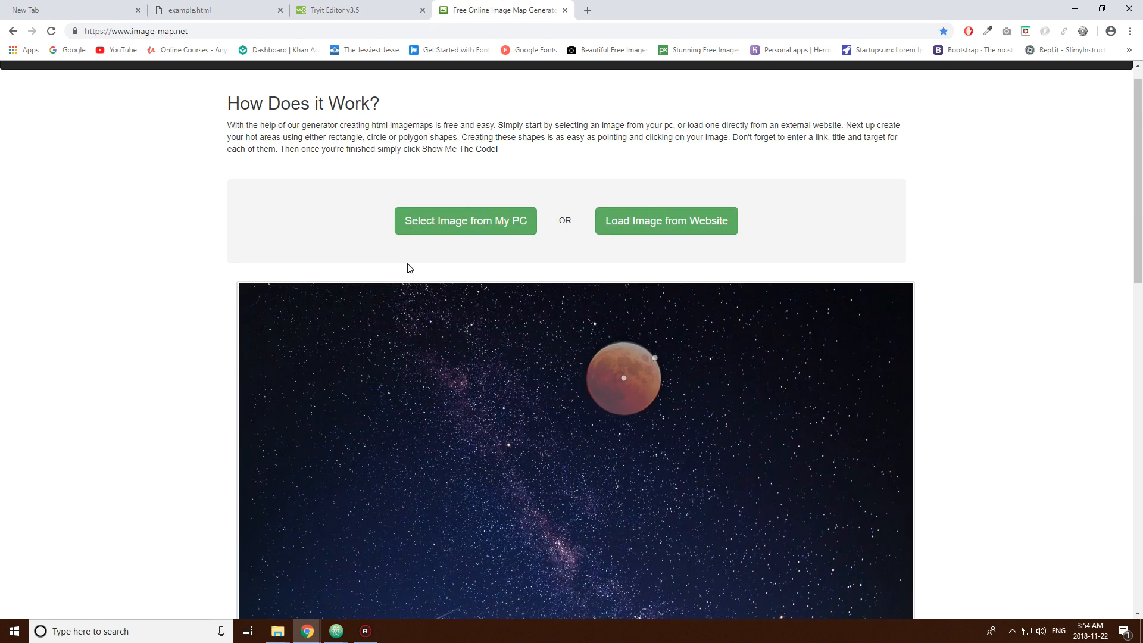
- Return to the example.html tab showing the small moon photo
click(212, 10)
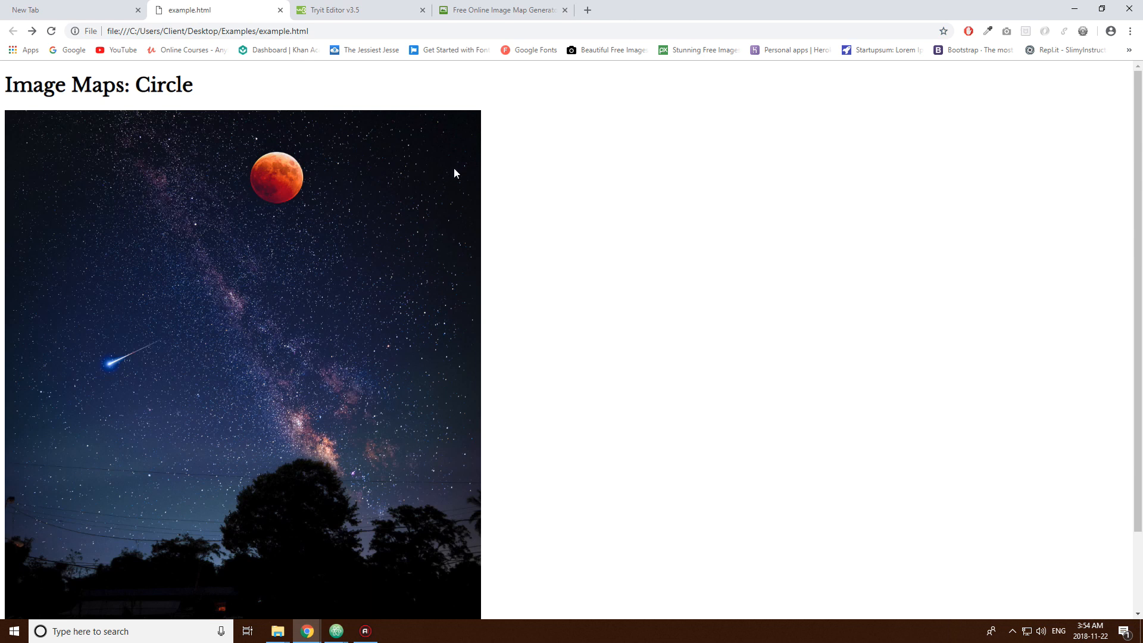
mouse_move(980, 159)
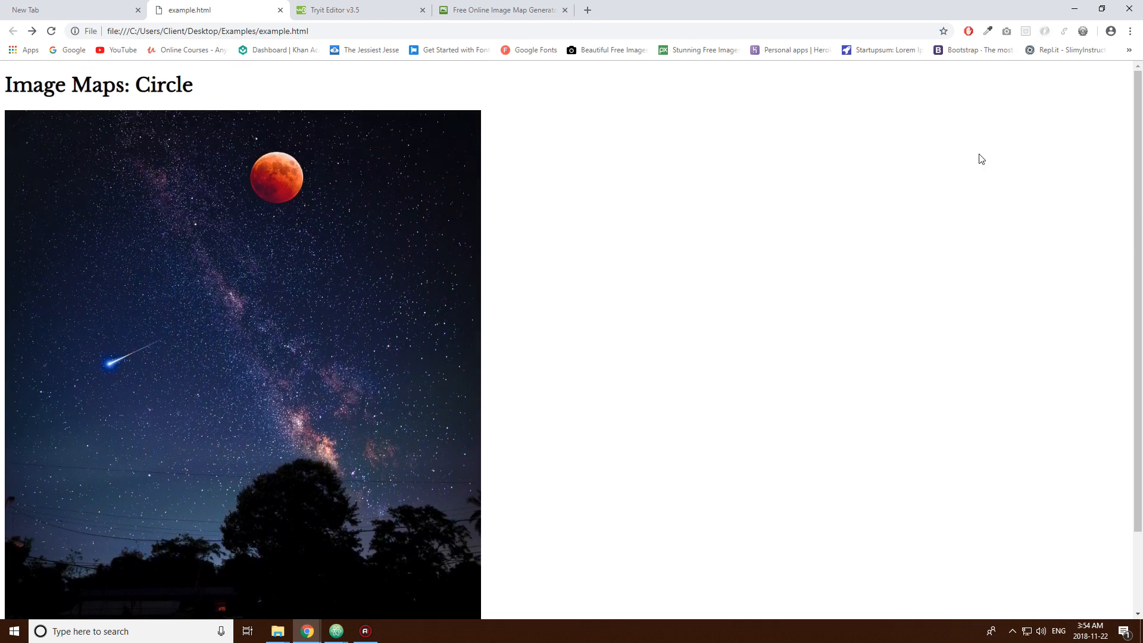
mouse_move(276, 188)
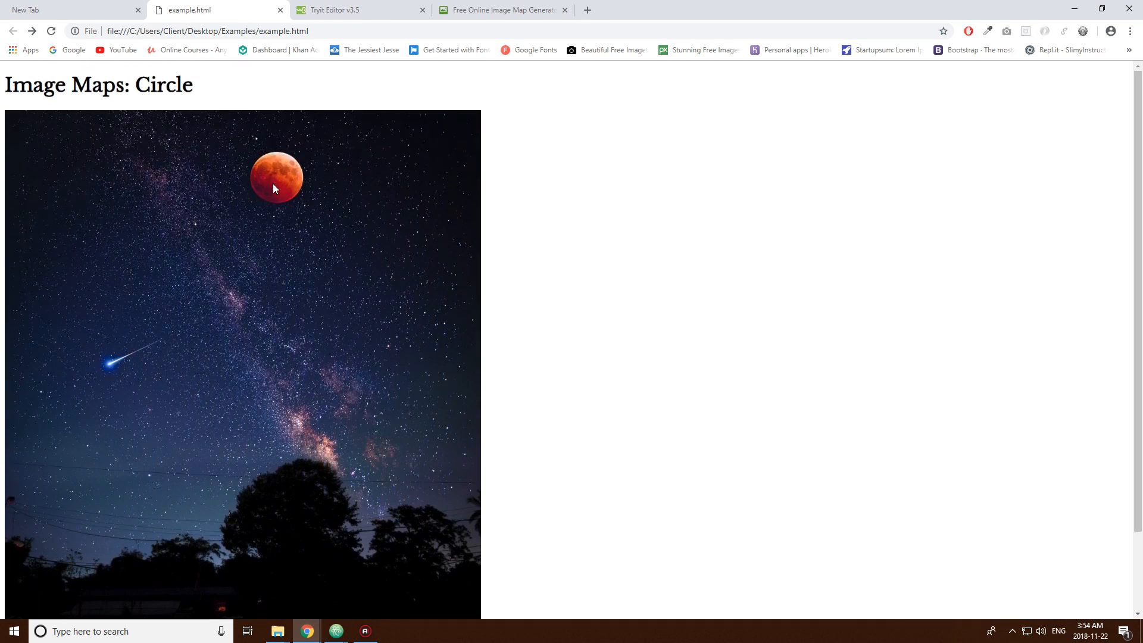
mouse_move(283, 210)
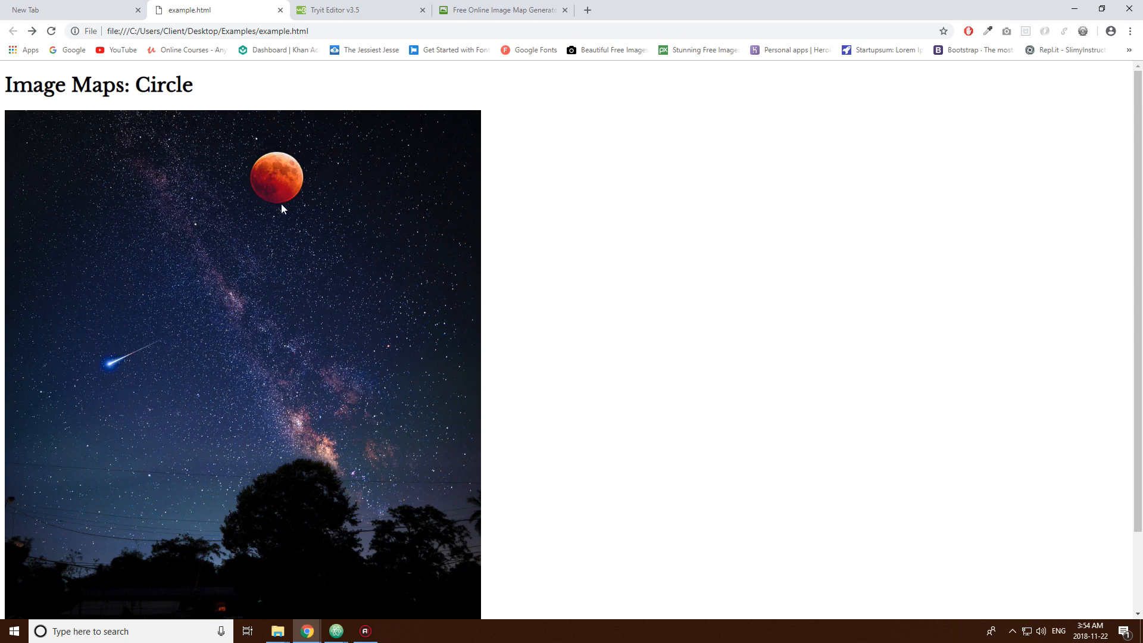